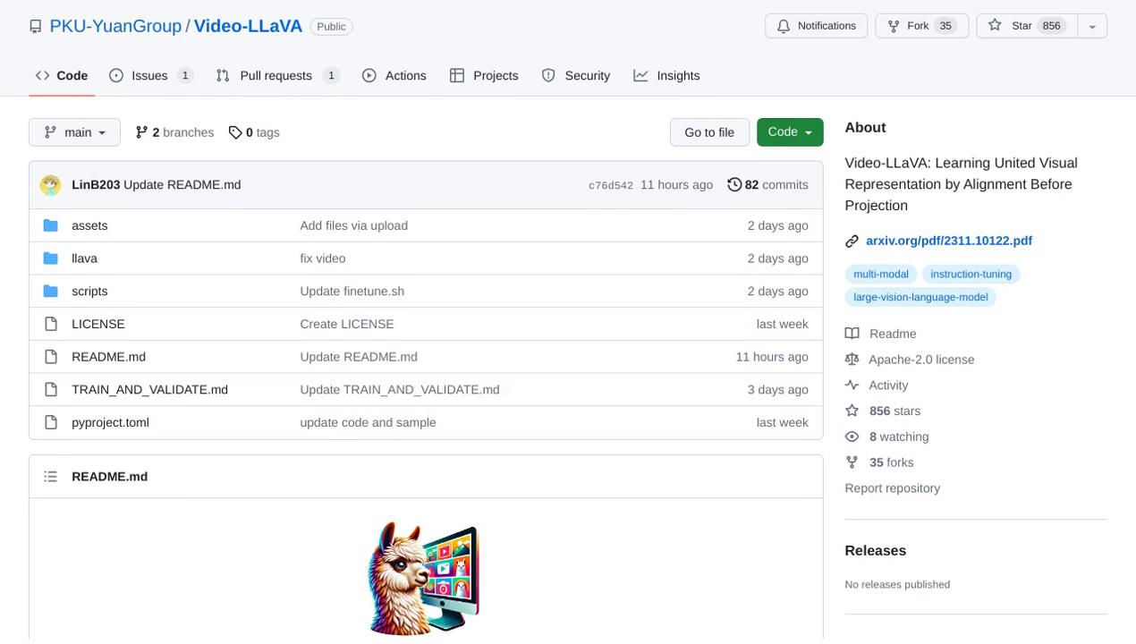
scroll("down", 3)
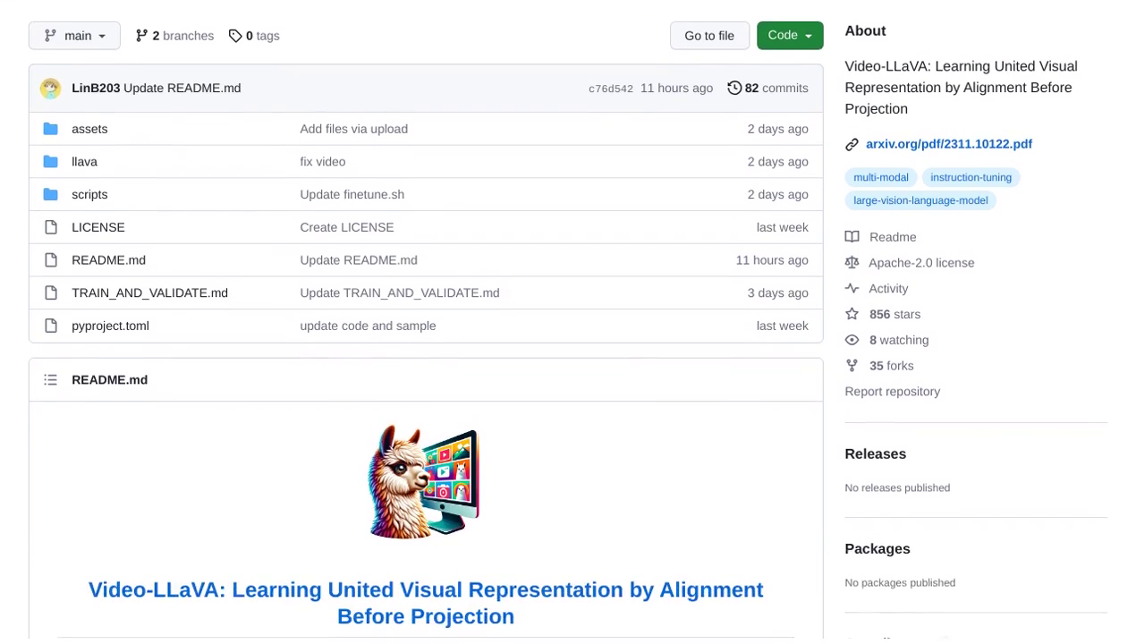
scroll("down", 3)
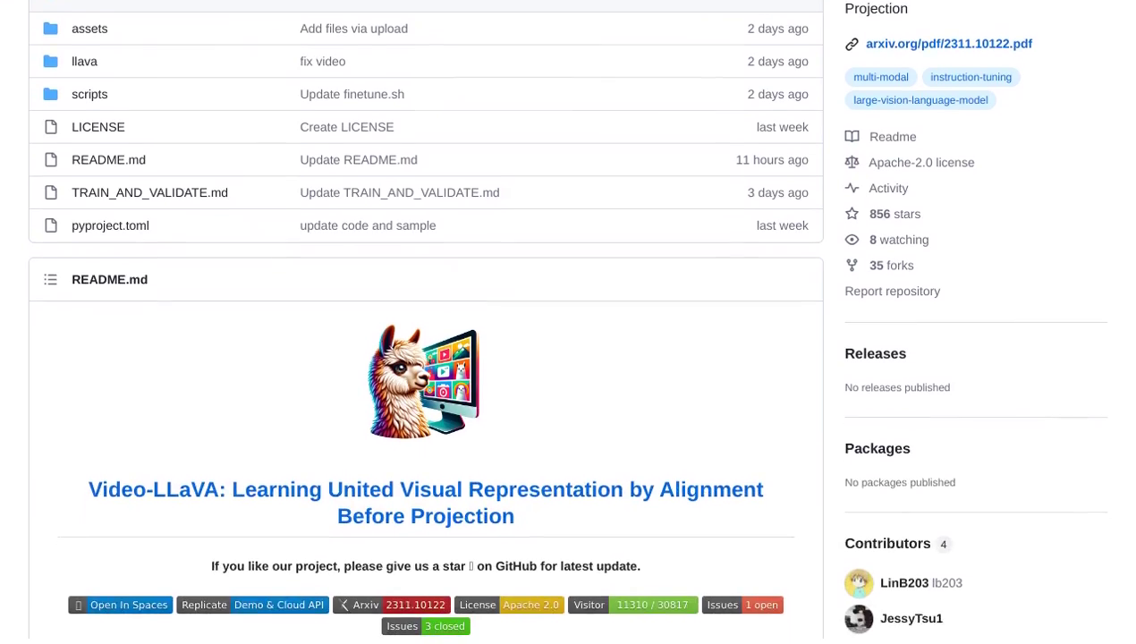
scroll("down", 3)
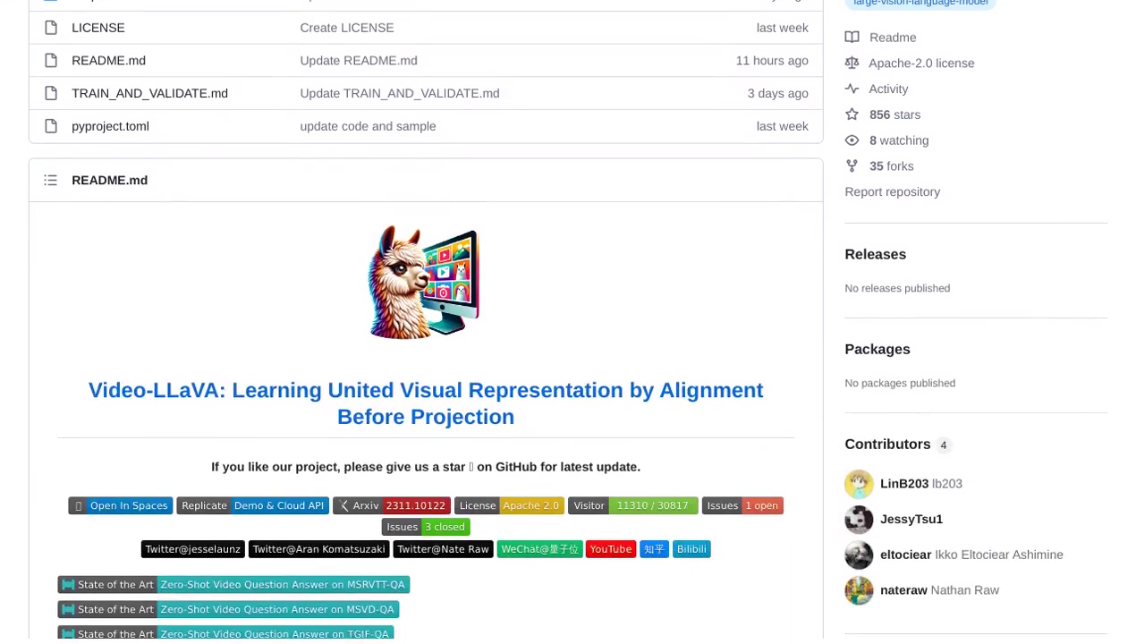
scroll("down", 3)
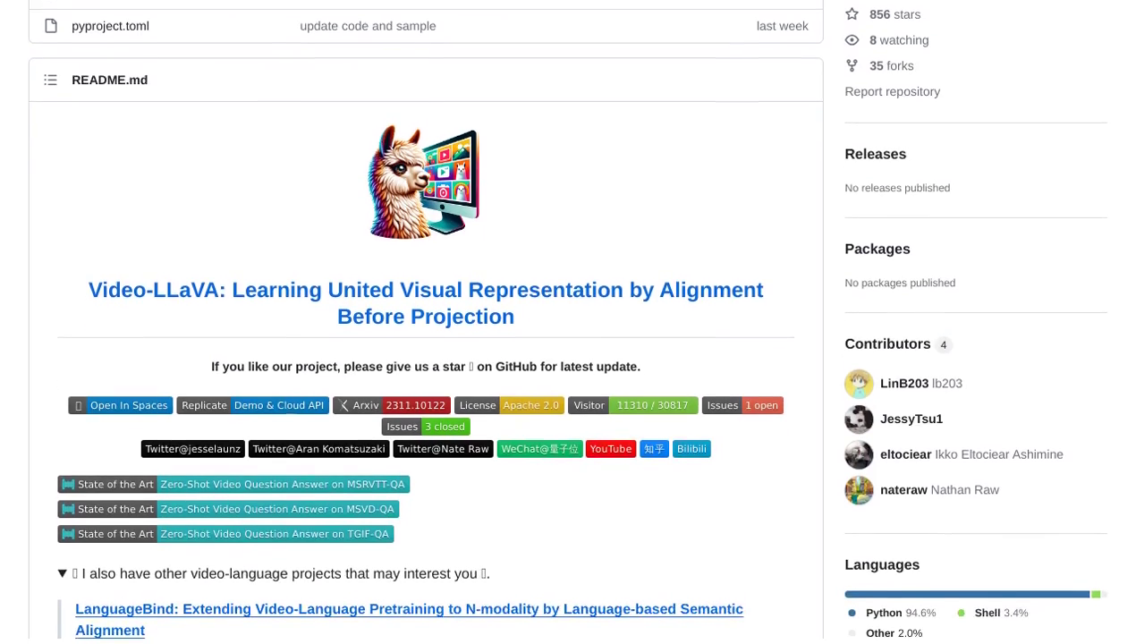
scroll("down", 3)
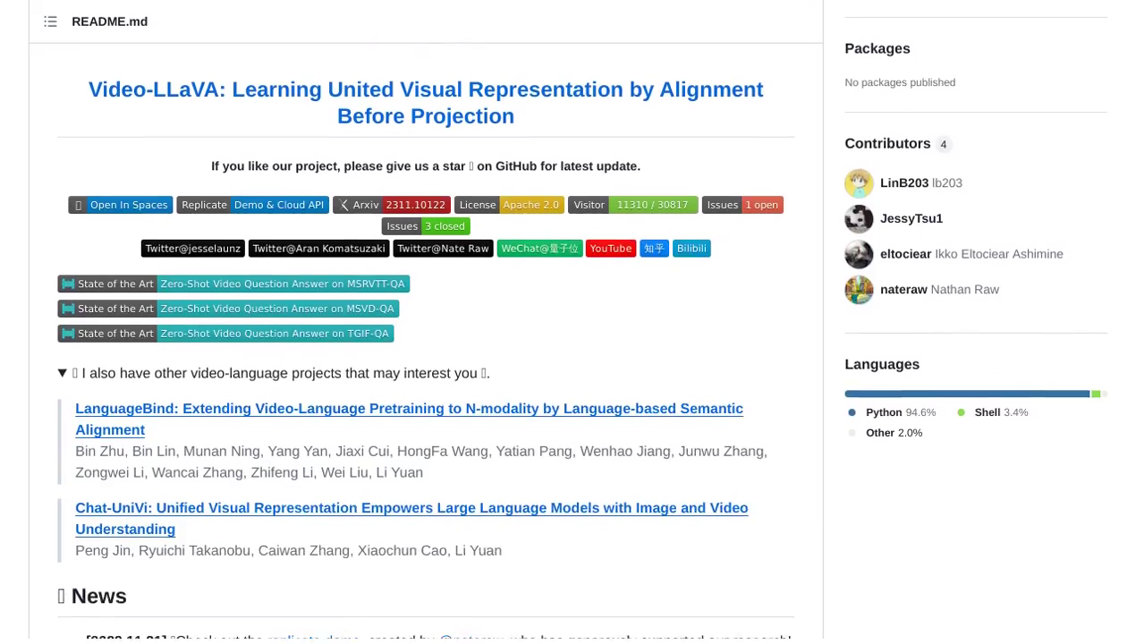
scroll("down", 3)
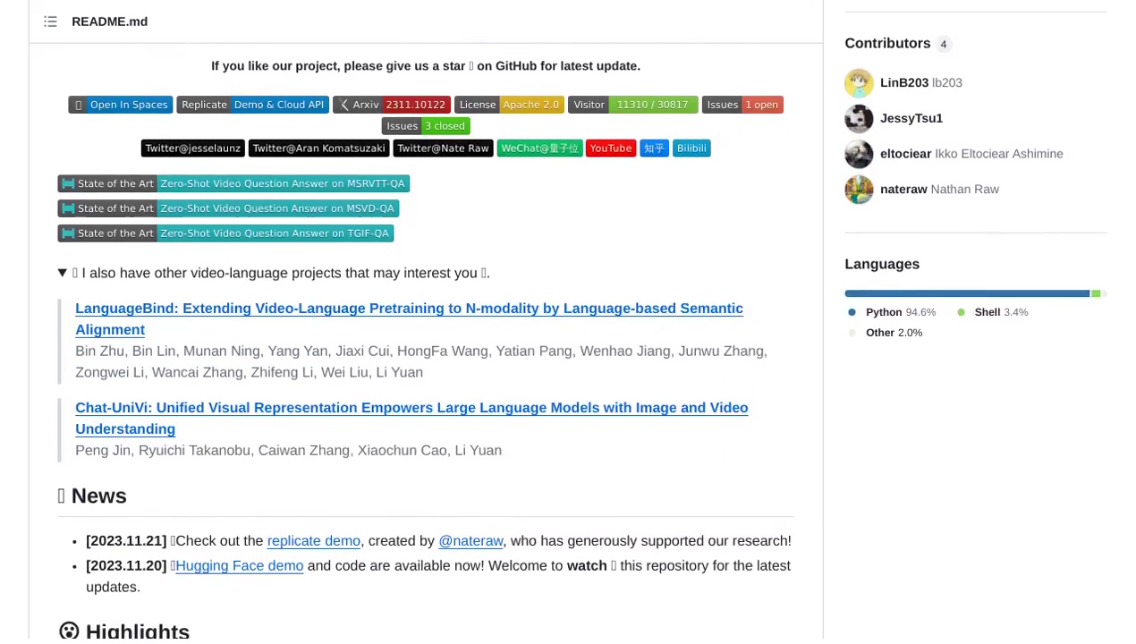
scroll("down", 3)
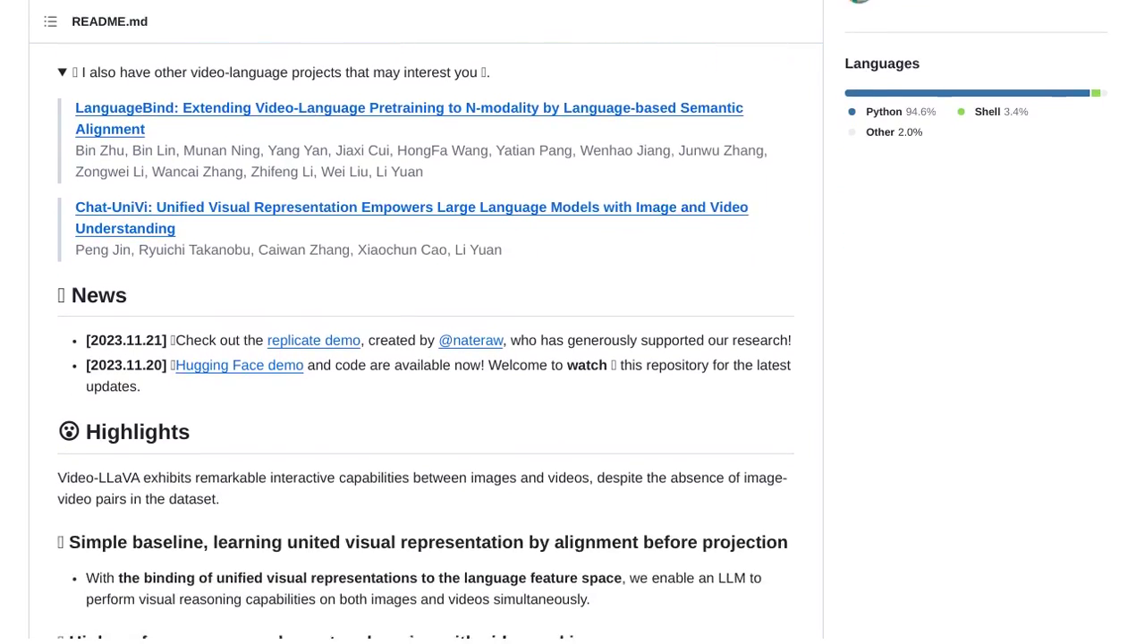
scroll("down", 3)
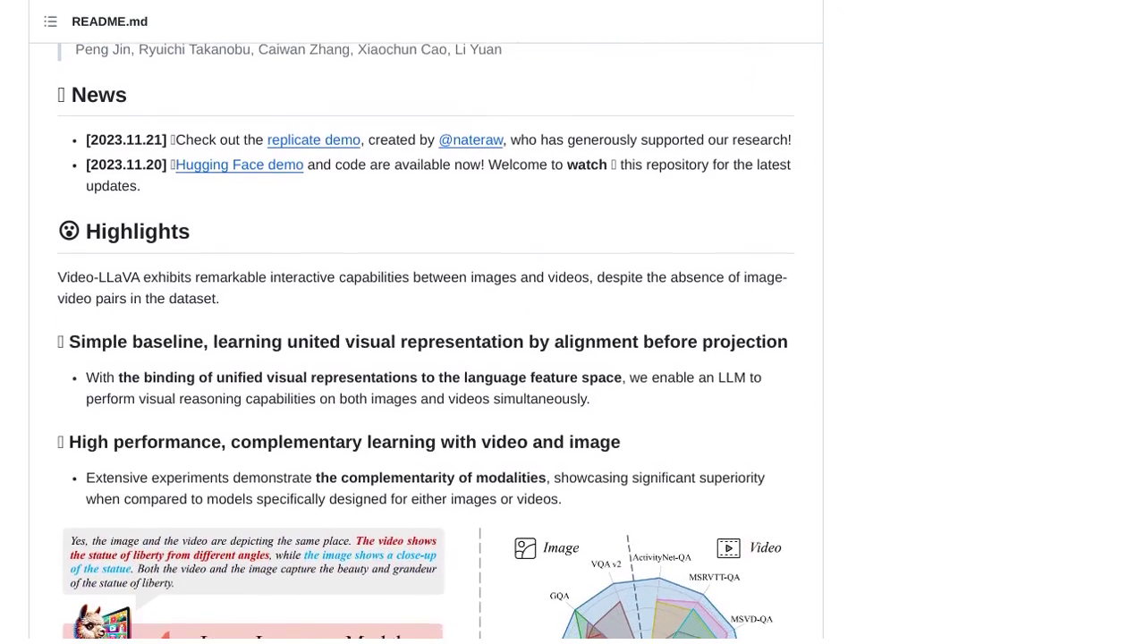
scroll("down", 3)
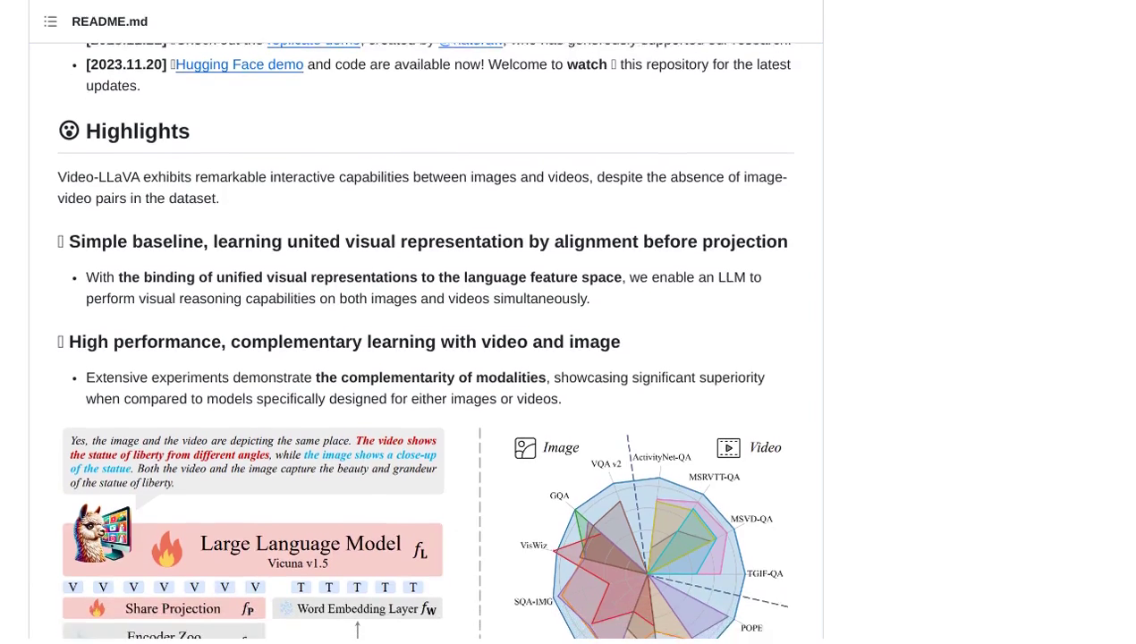
scroll("down", 3)
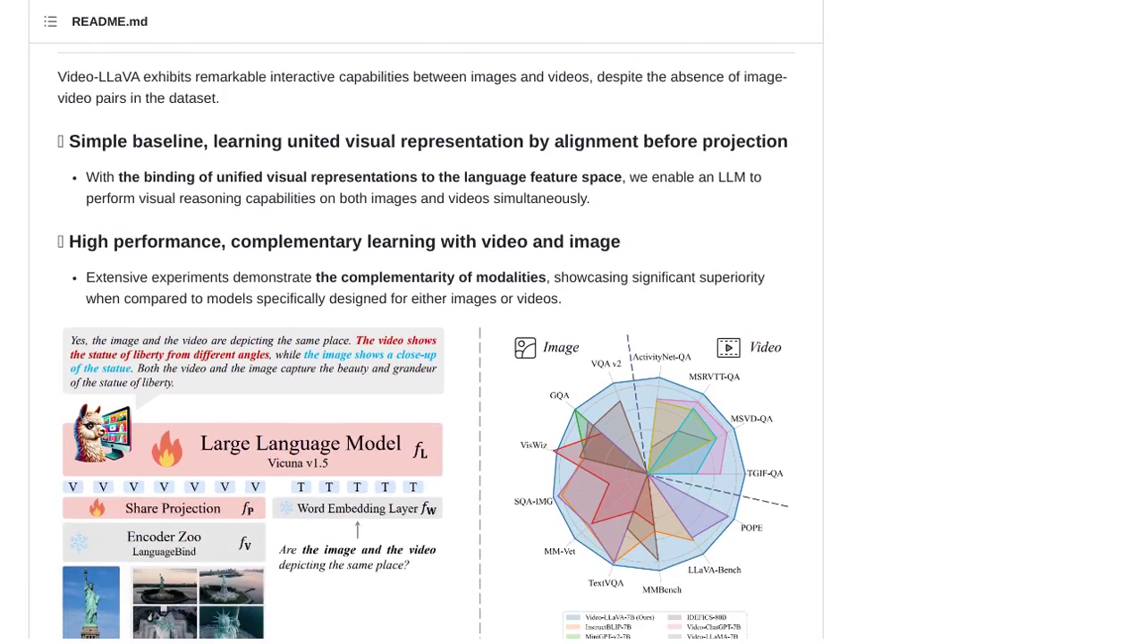
scroll("down", 3)
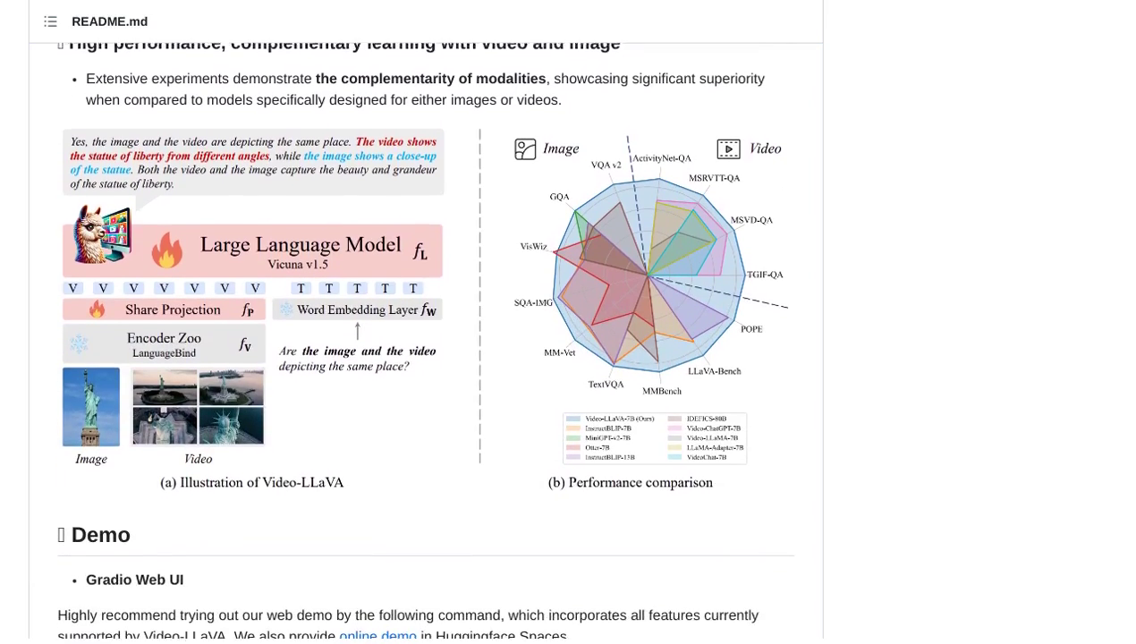
scroll("down", 3)
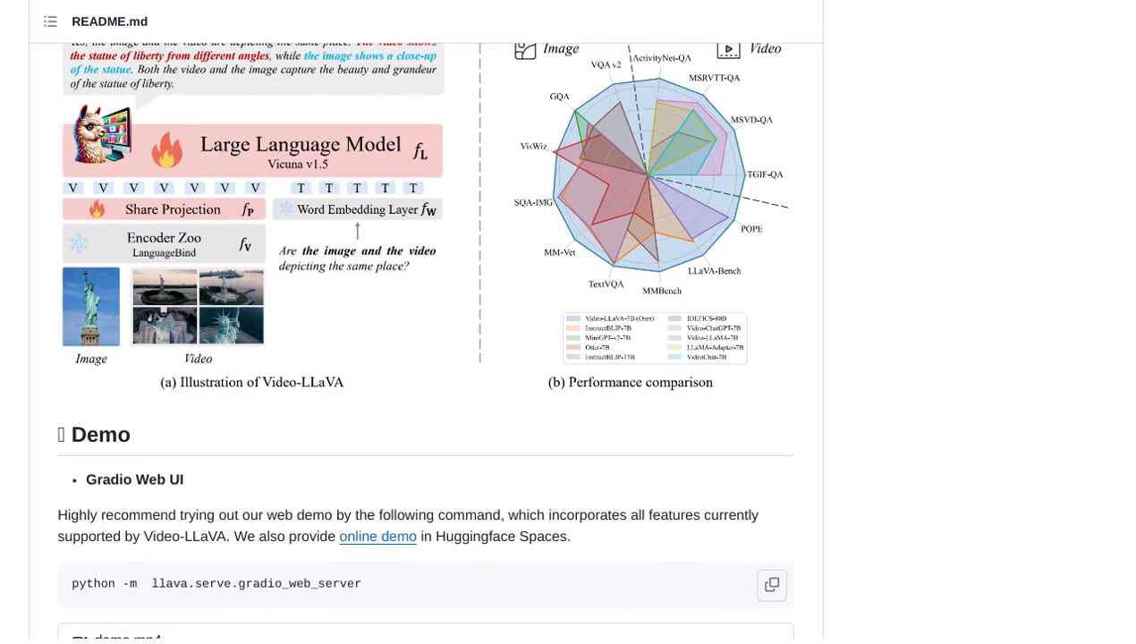
scroll("down", 3)
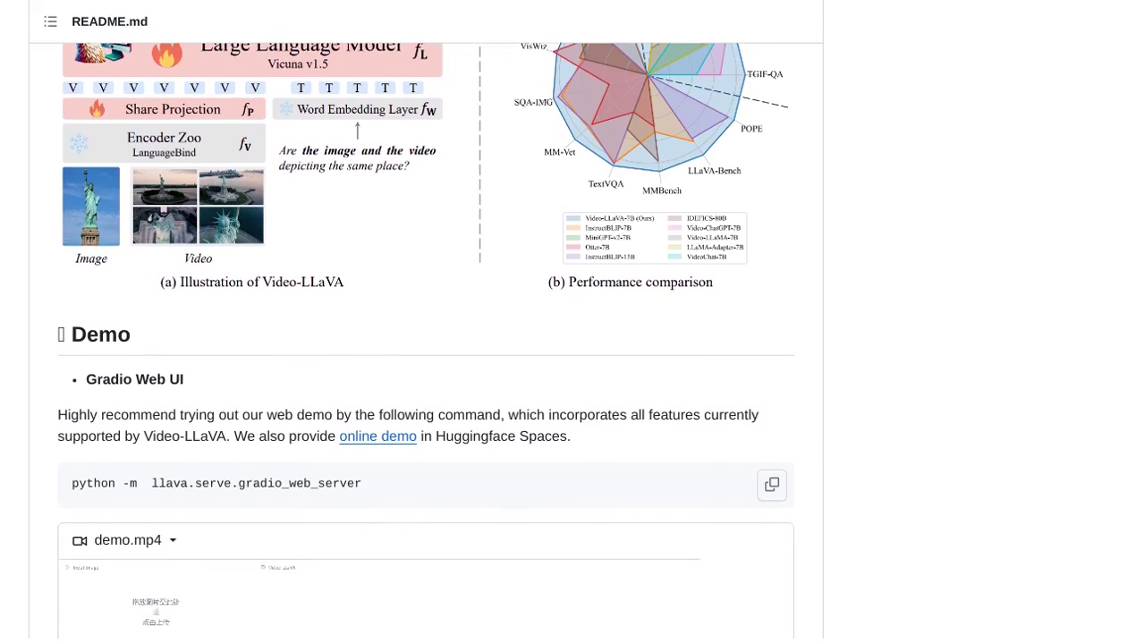
scroll("down", 3)
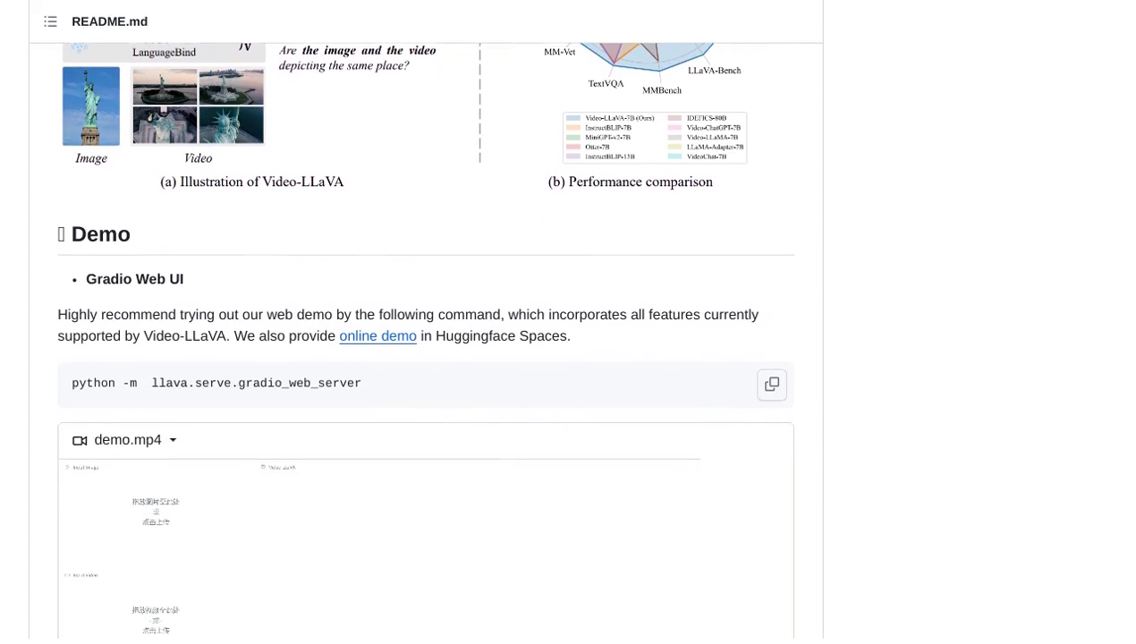
scroll("down", 3)
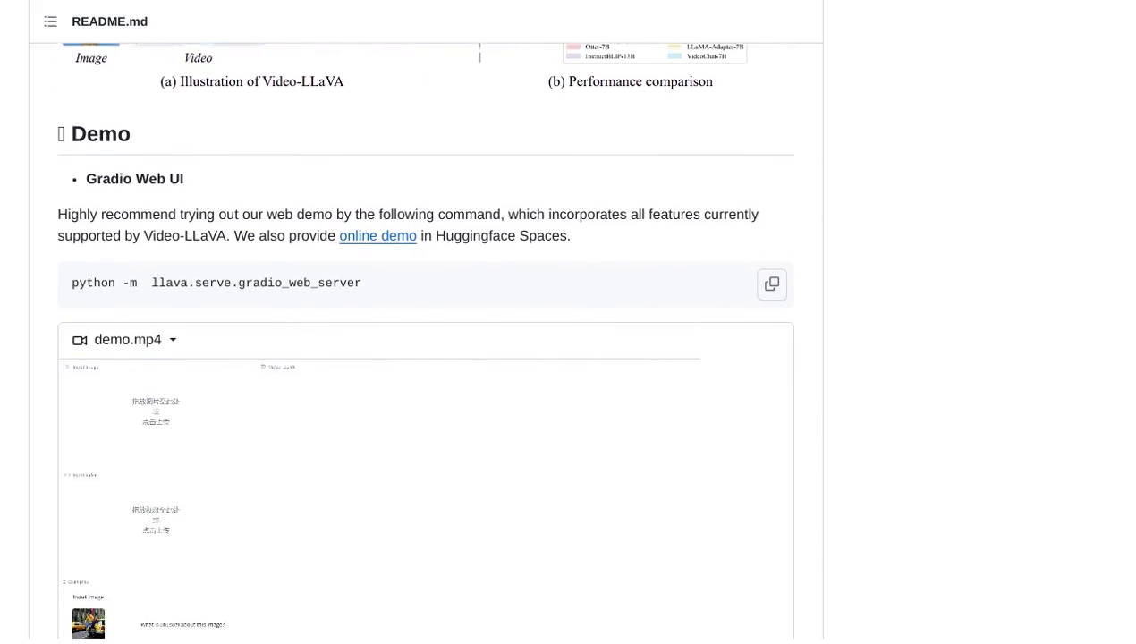
scroll("down", 3)
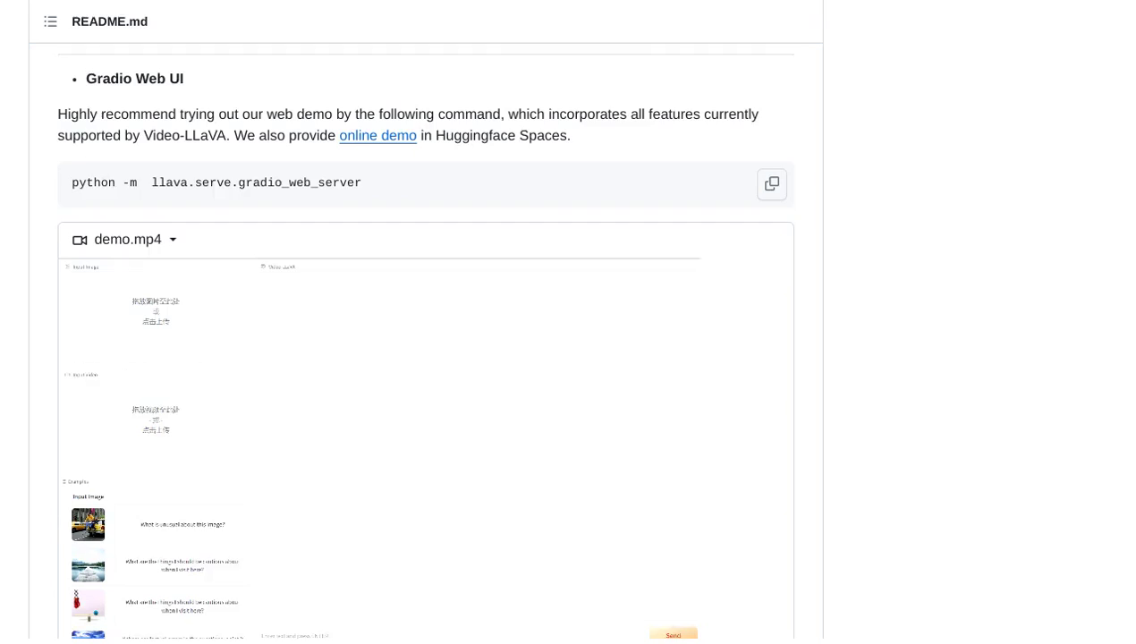
scroll("down", 3)
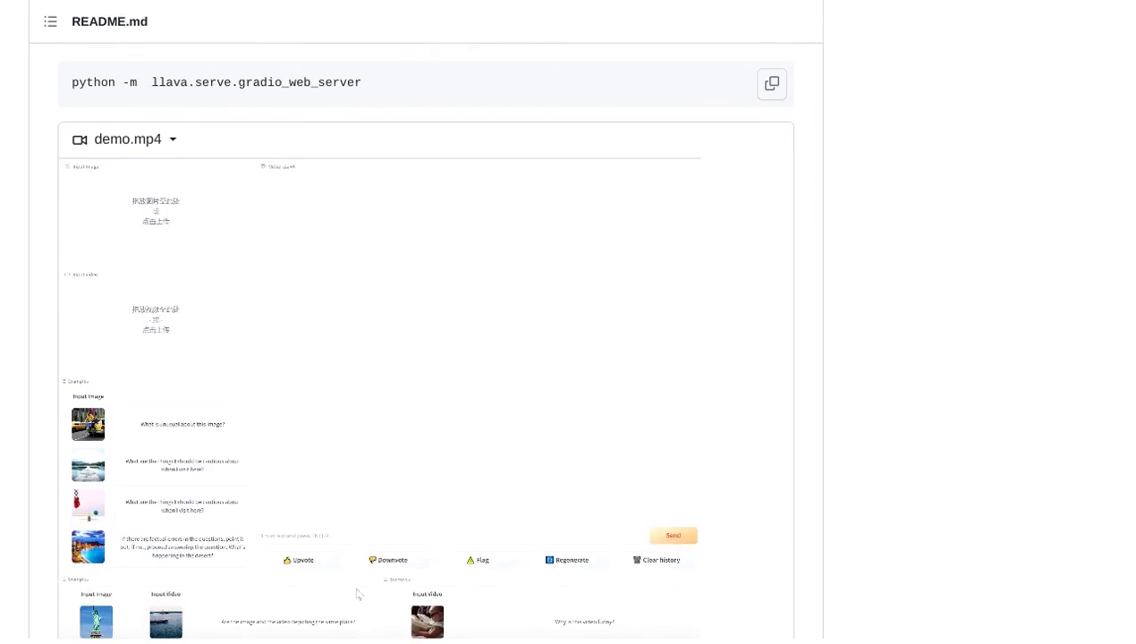
scroll("down", 3)
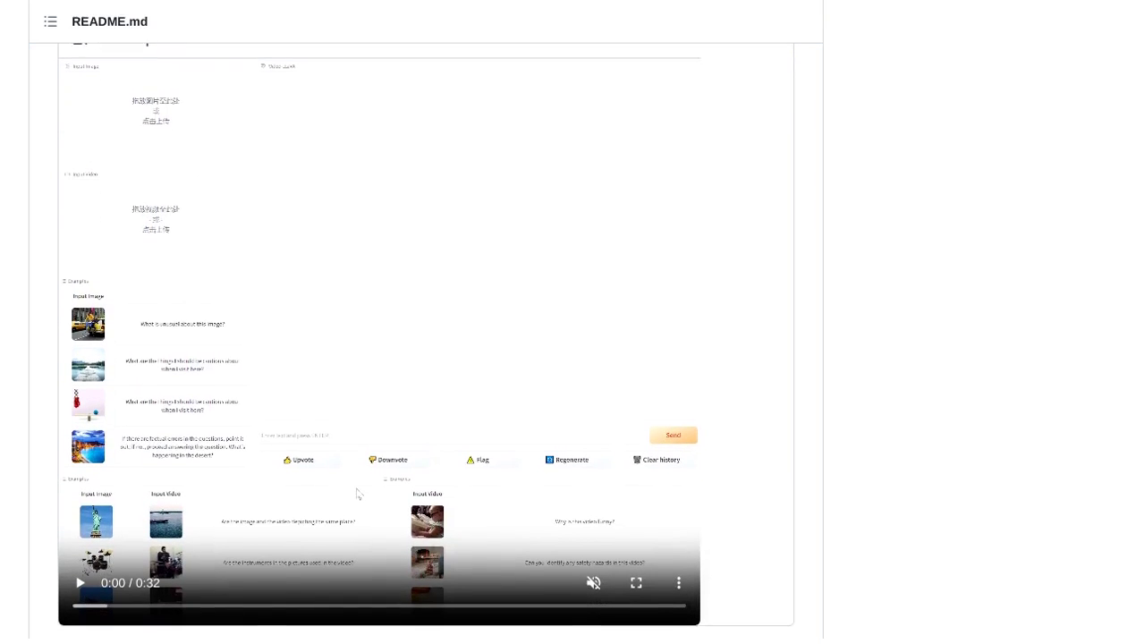
scroll("down", 3)
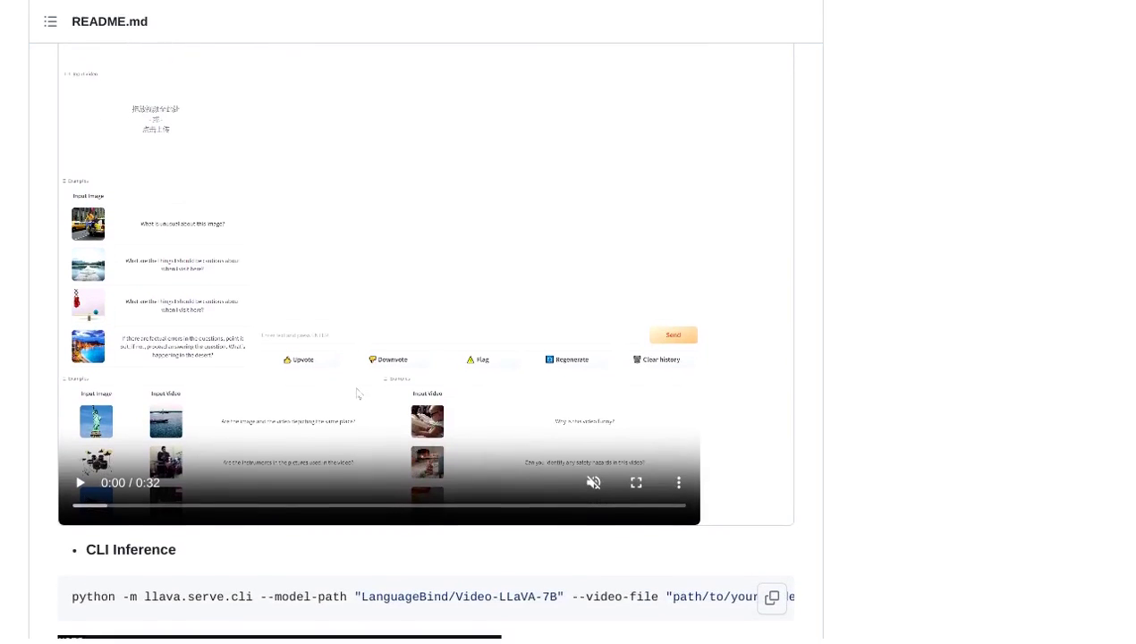
scroll("down", 3)
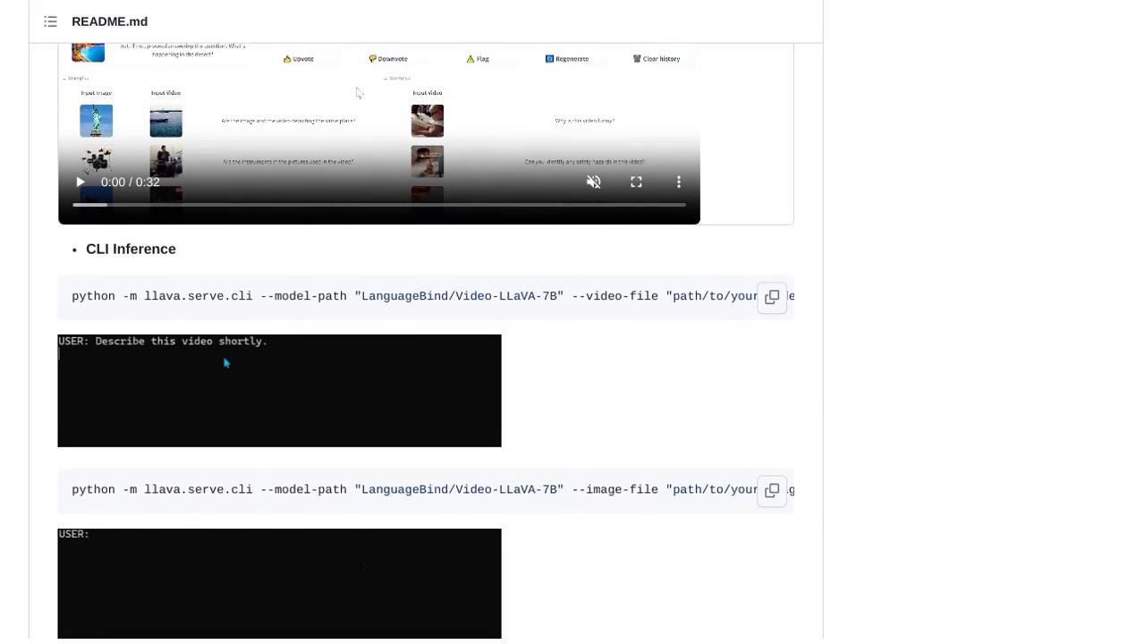
scroll("down", 3)
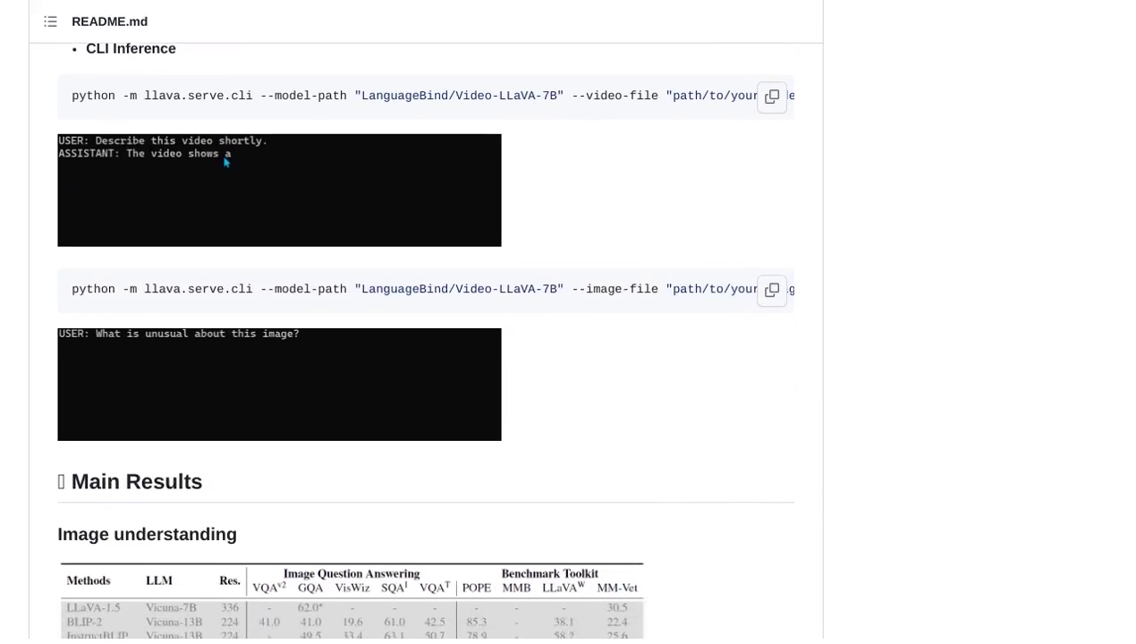
scroll("down", 3)
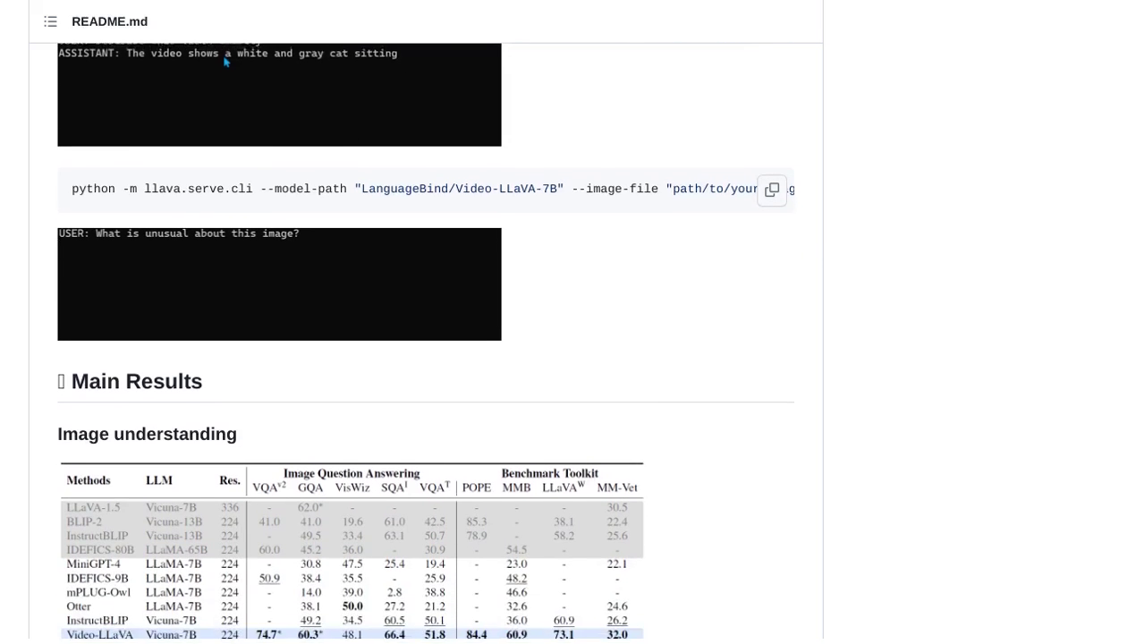
scroll("down", 3)
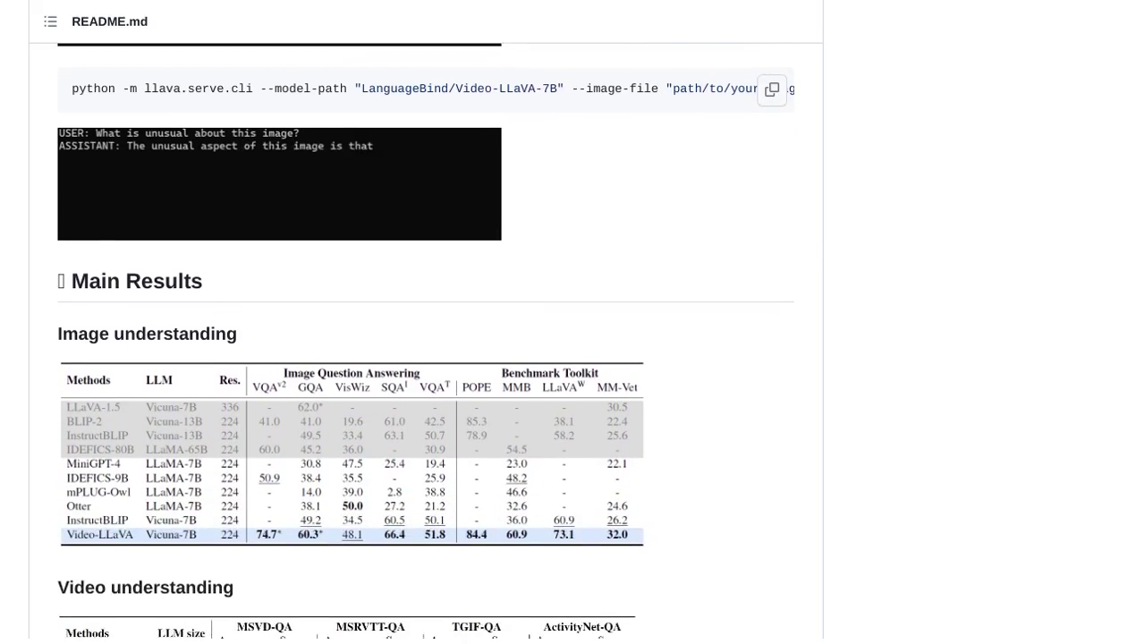
scroll("down", 3)
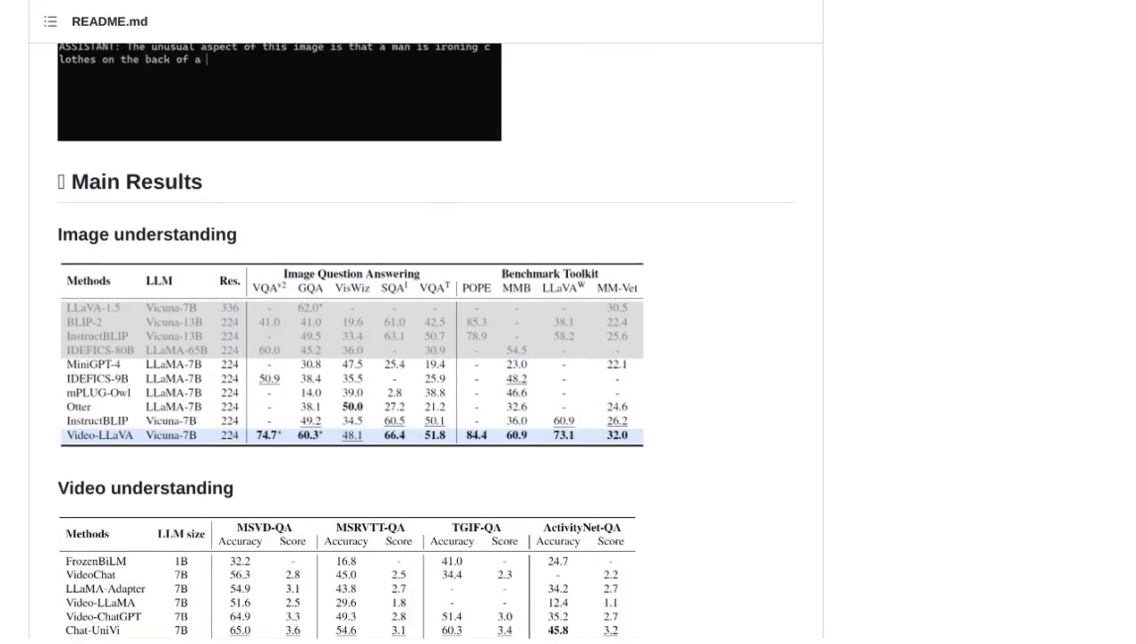
scroll("down", 3)
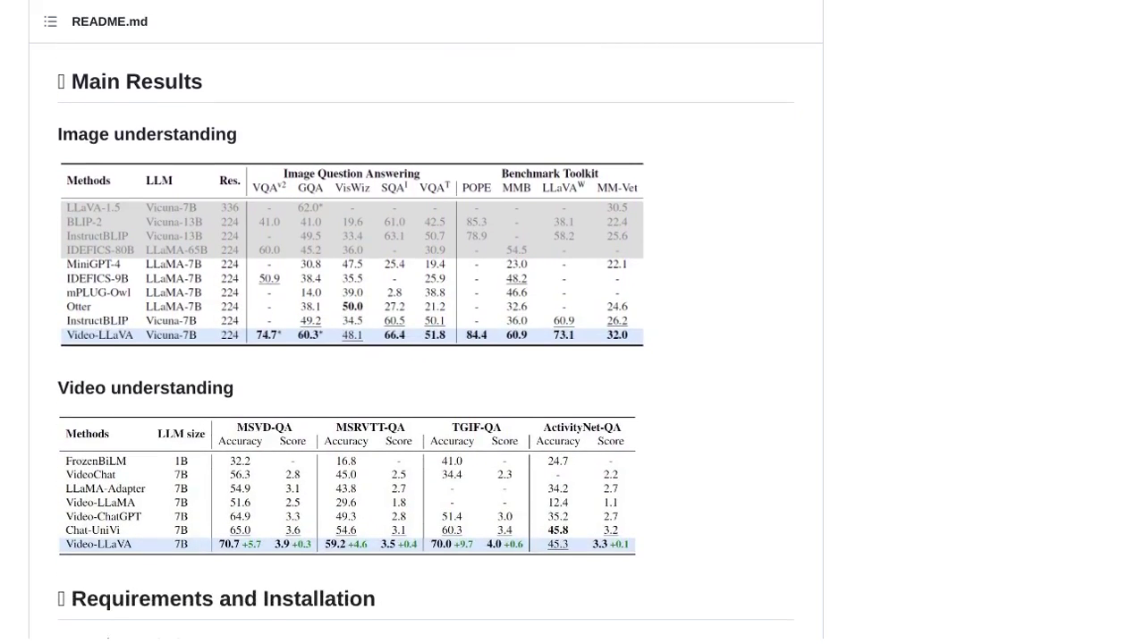
scroll("down", 3)
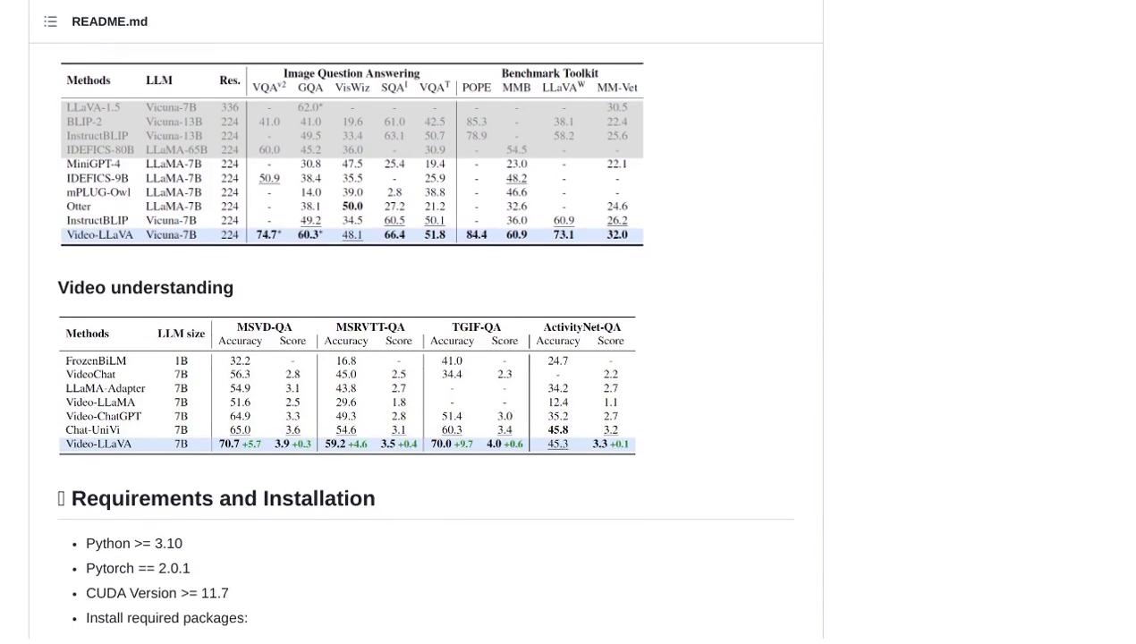
scroll("down", 3)
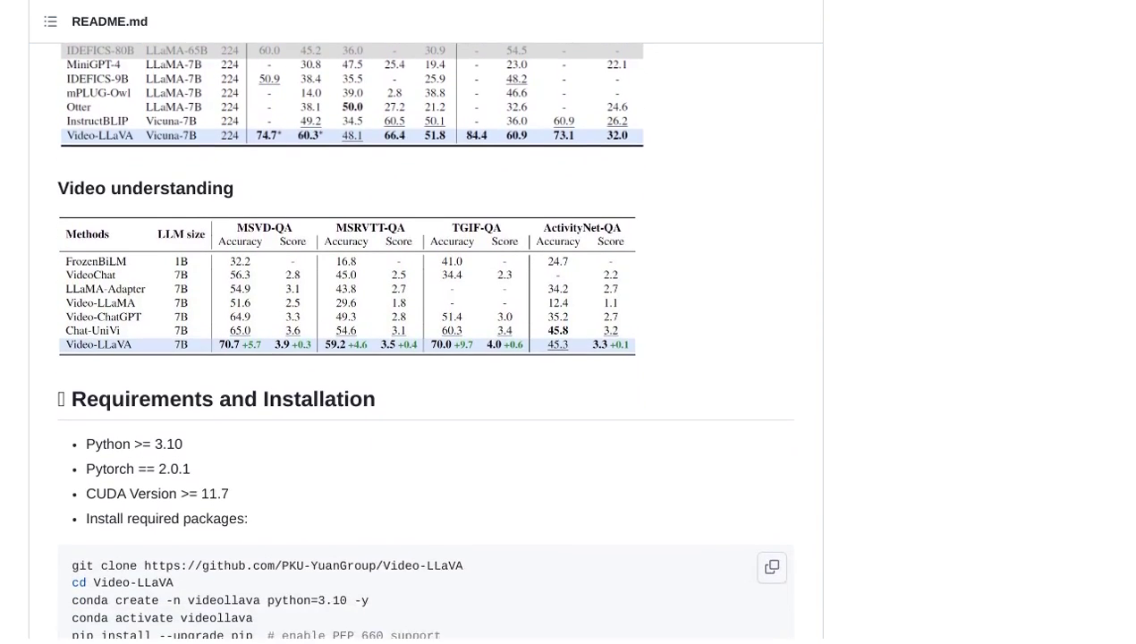
scroll("down", 3)
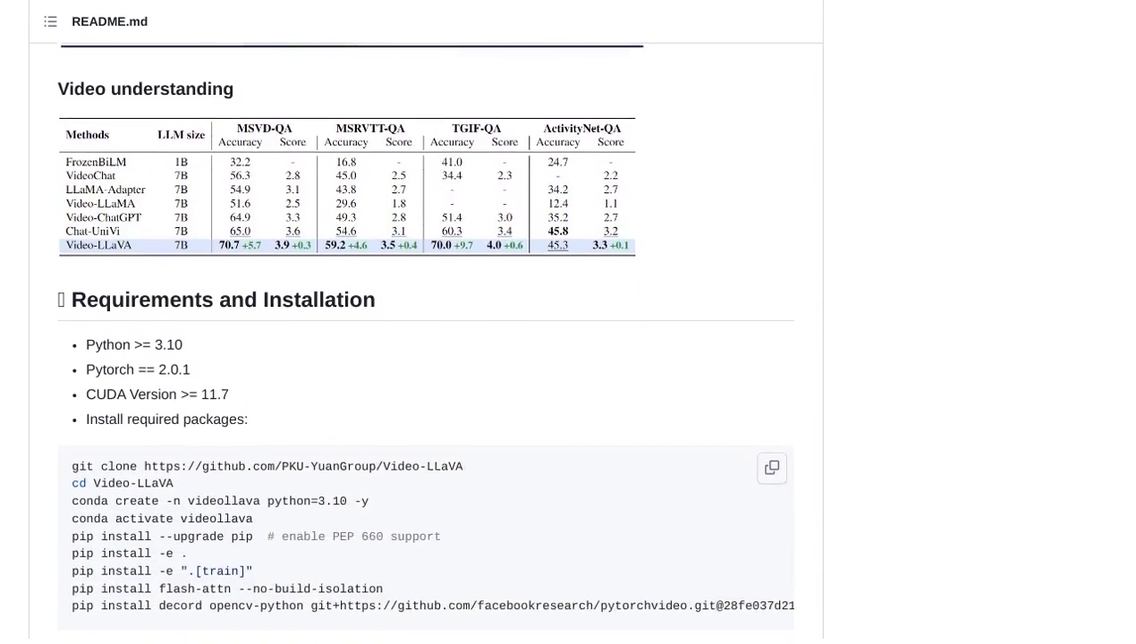
scroll("down", 3)
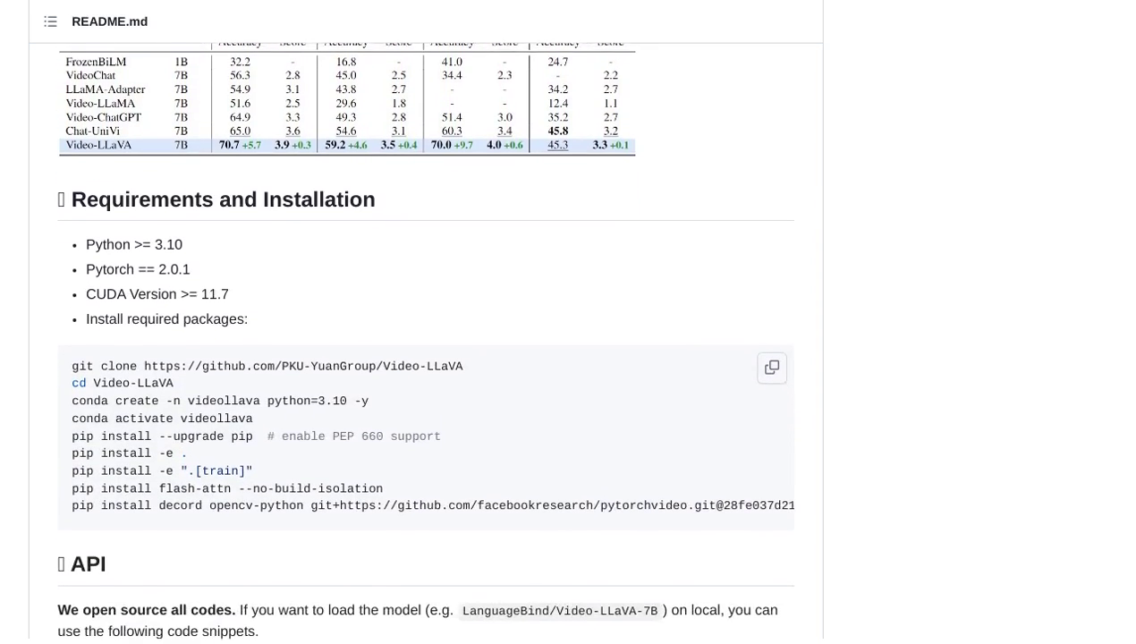
scroll("down", 3)
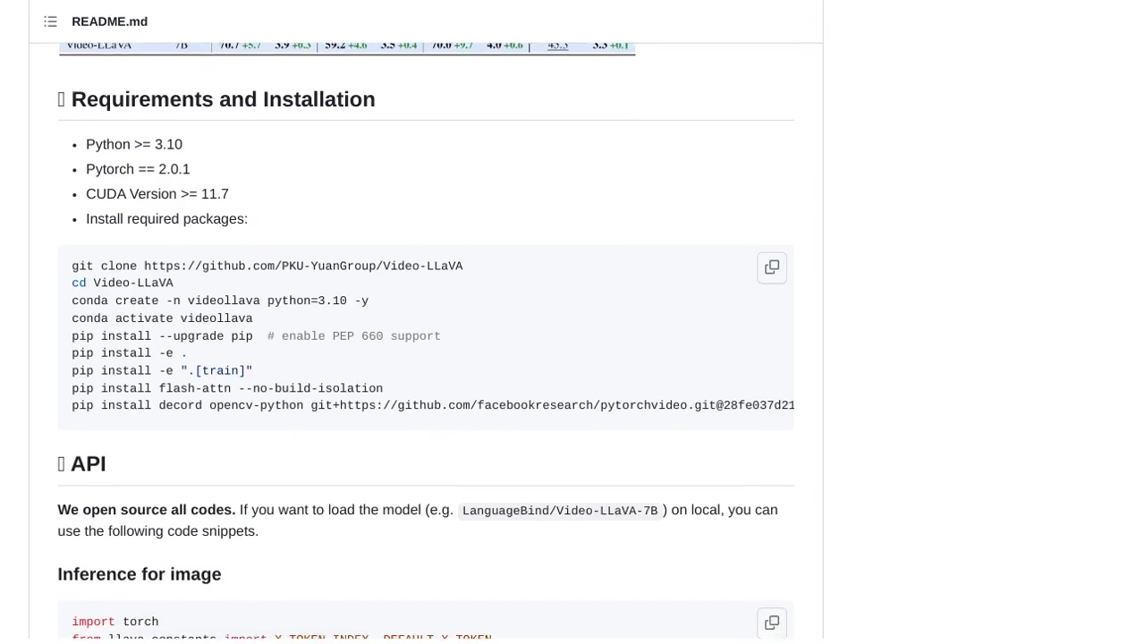
scroll("down", 3)
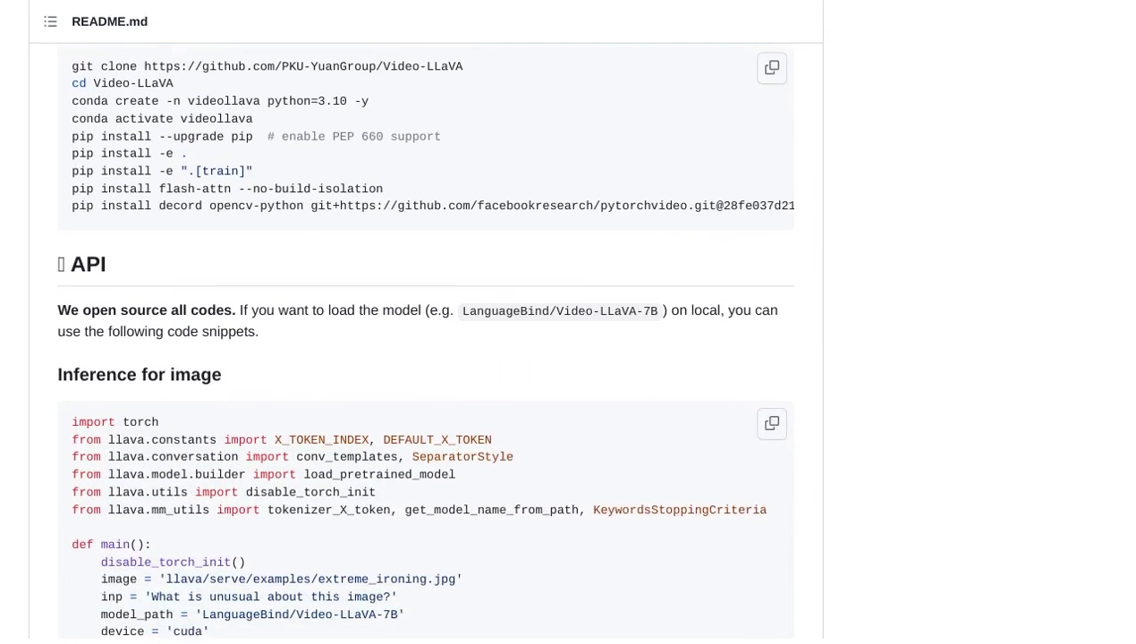
scroll("down", 3)
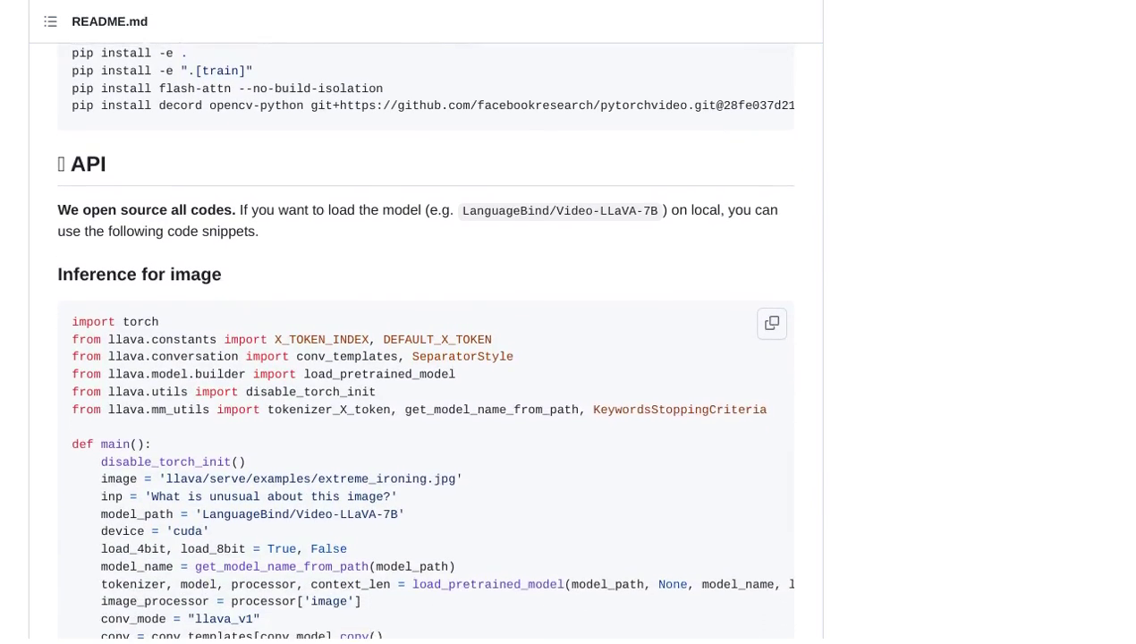
scroll("down", 3)
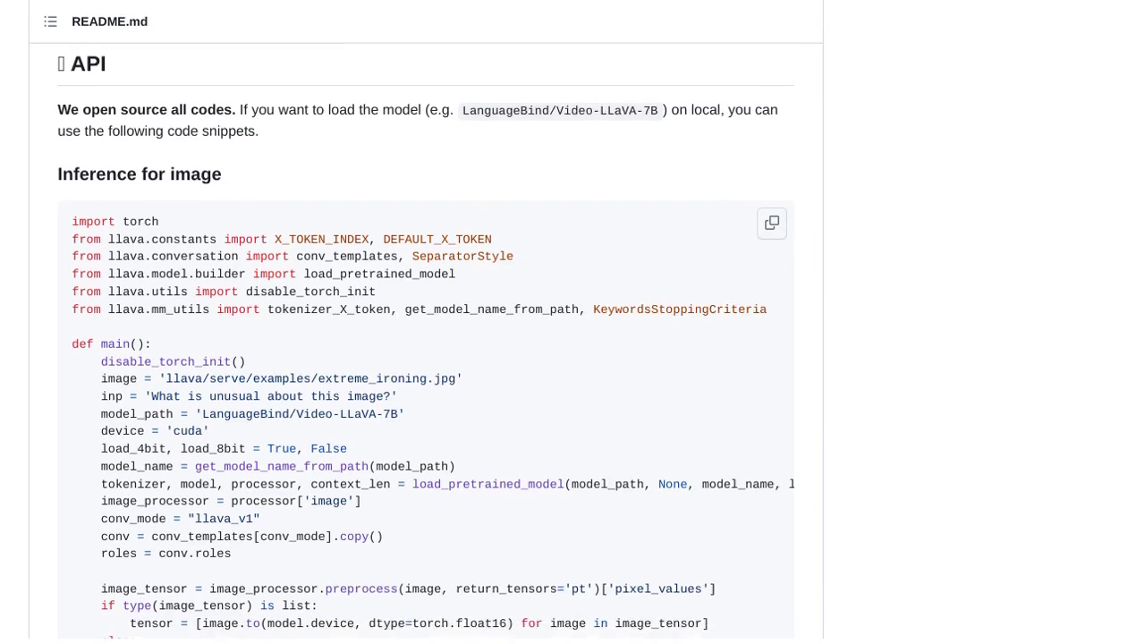
scroll("down", 3)
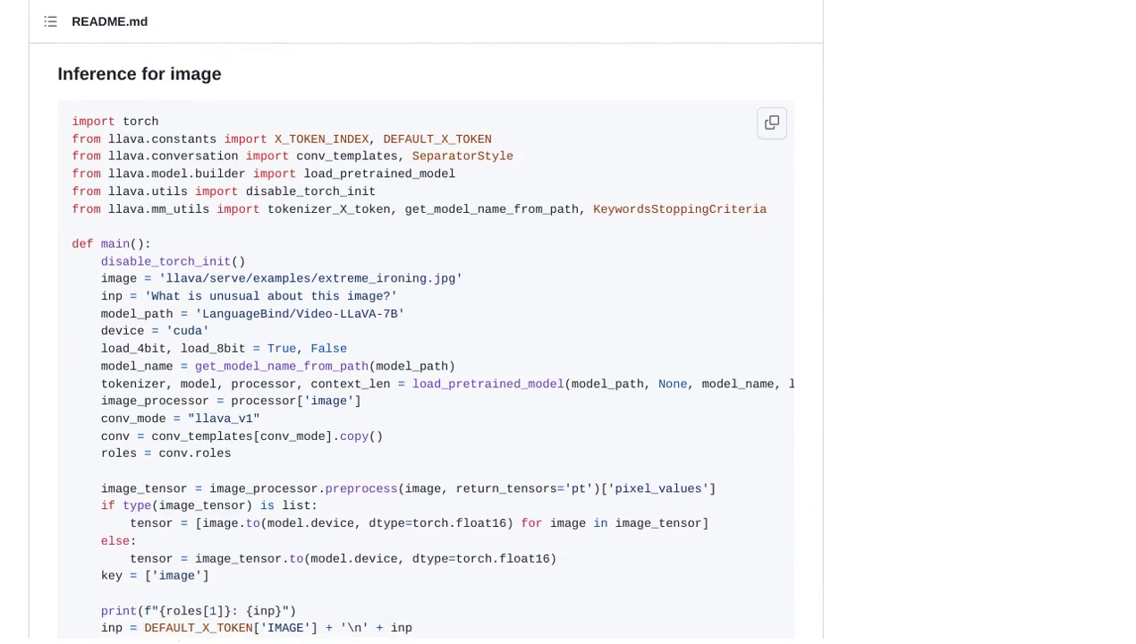
scroll("down", 3)
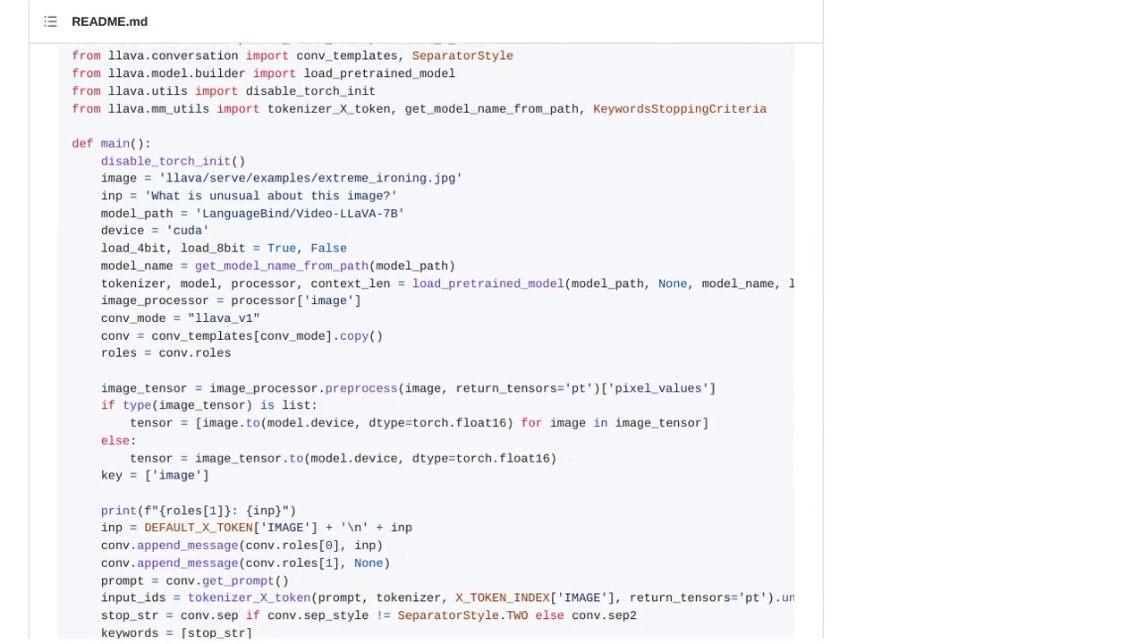
scroll("down", 3)
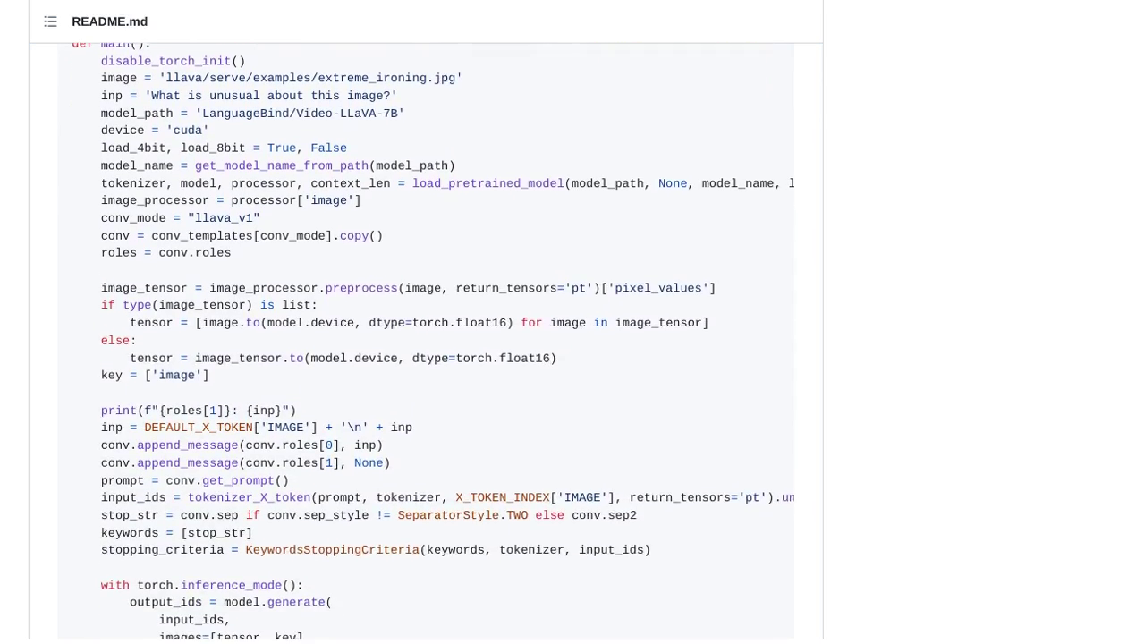
scroll("down", 3)
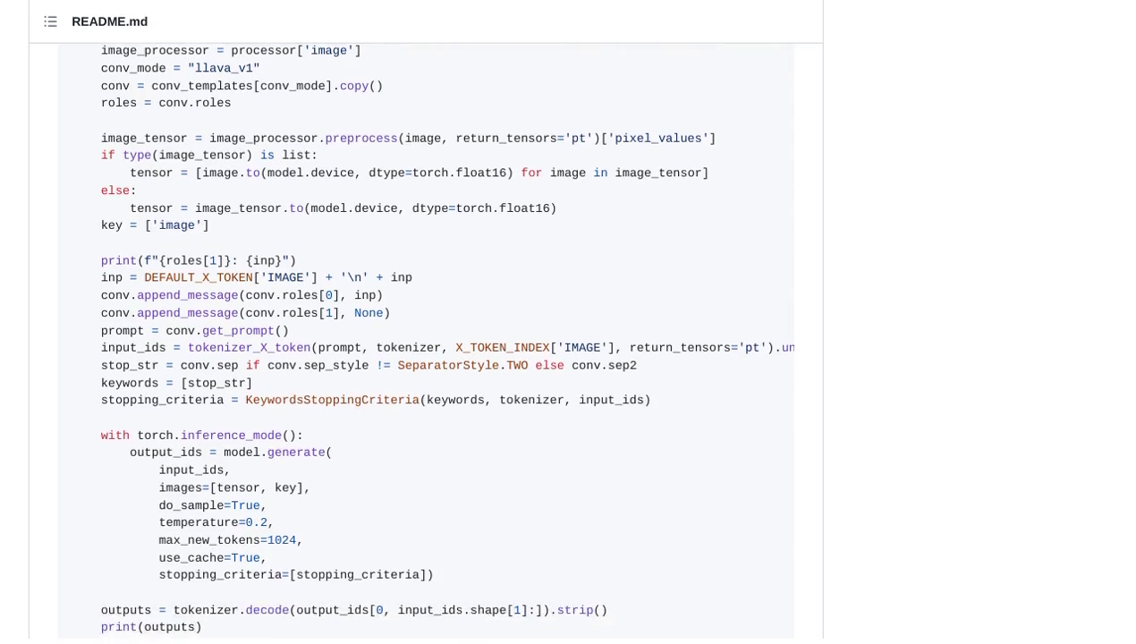
scroll("down", 3)
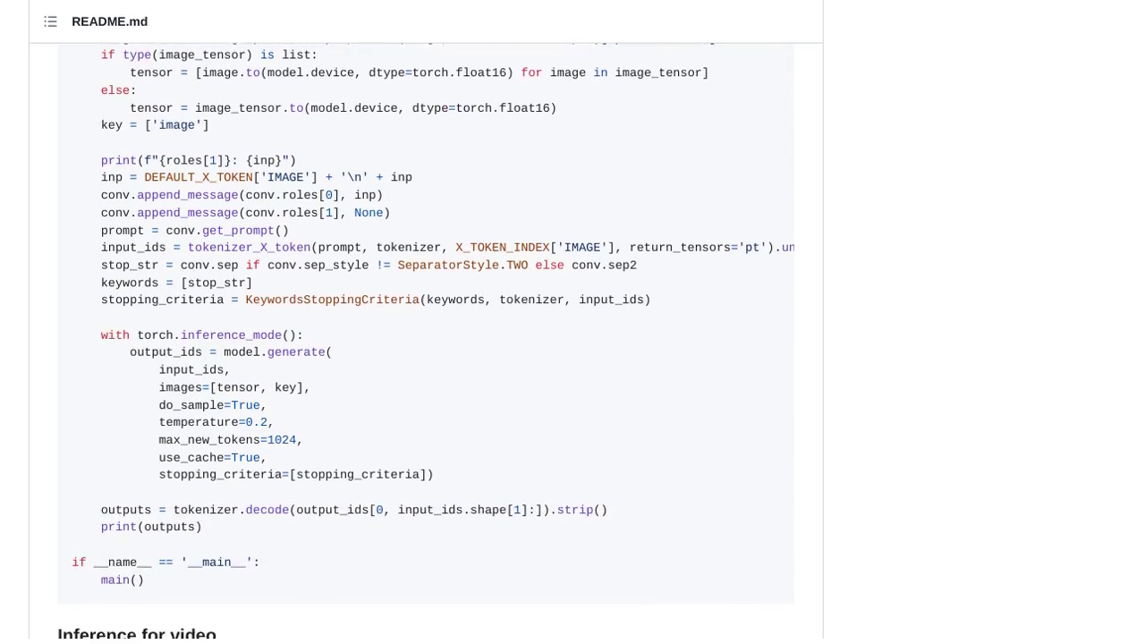
scroll("down", 3)
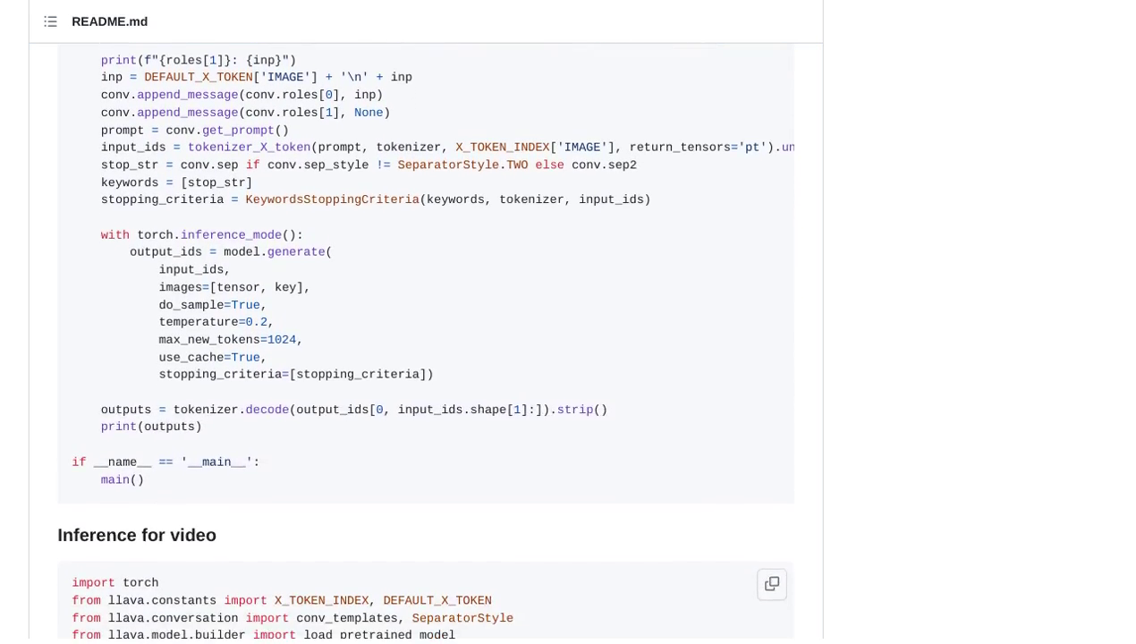
scroll("down", 3)
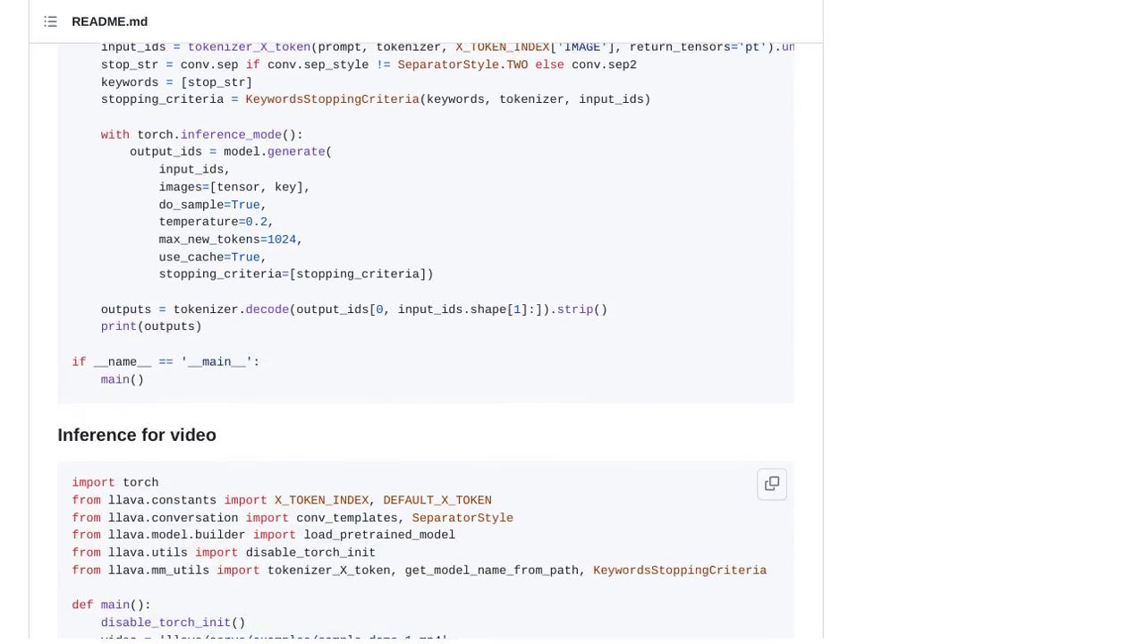
scroll("down", 3)
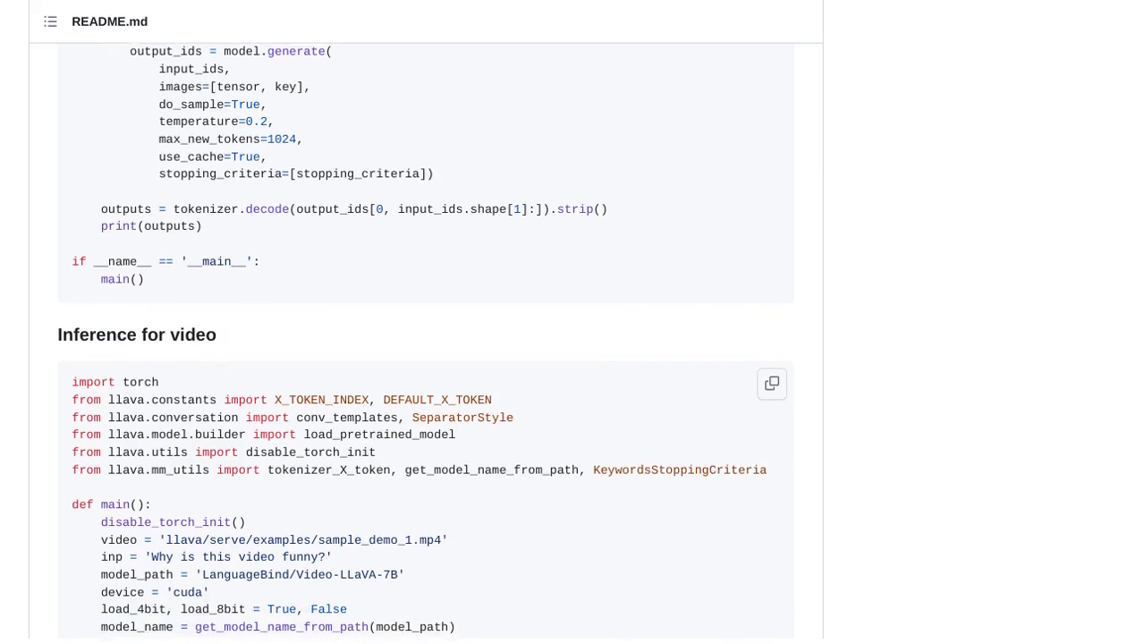
scroll("down", 3)
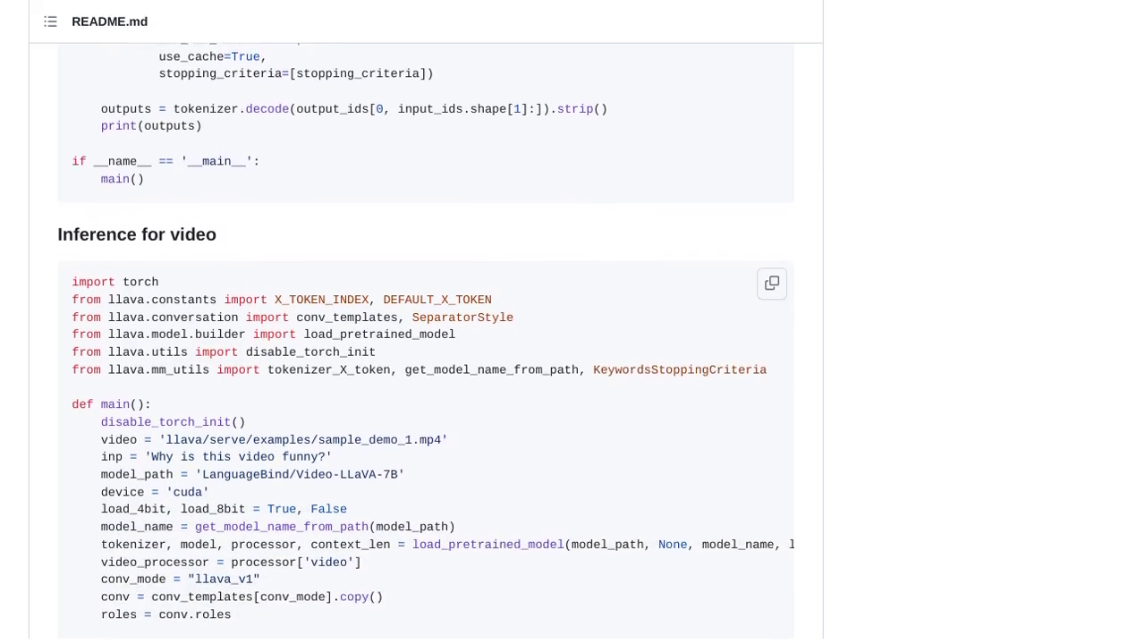
scroll("down", 3)
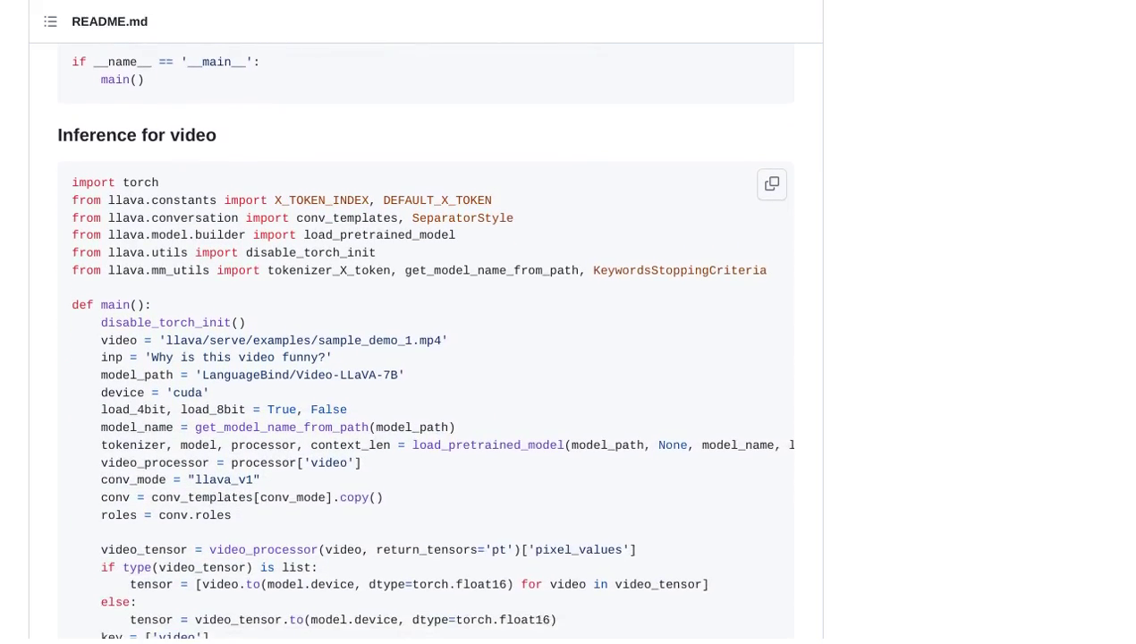
scroll("down", 3)
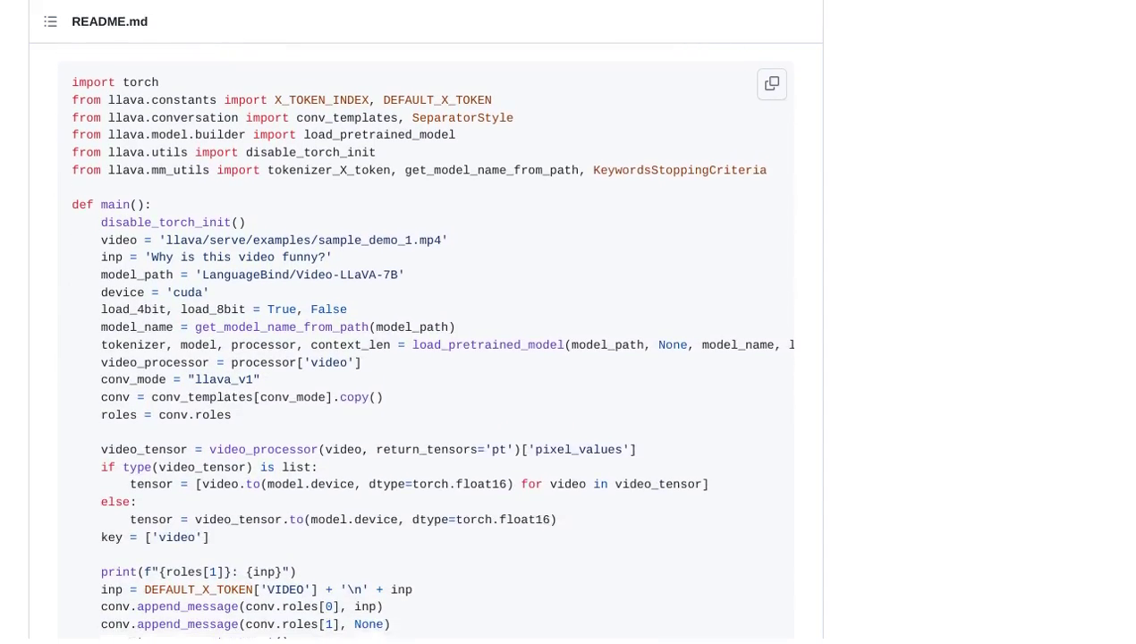
scroll("down", 3)
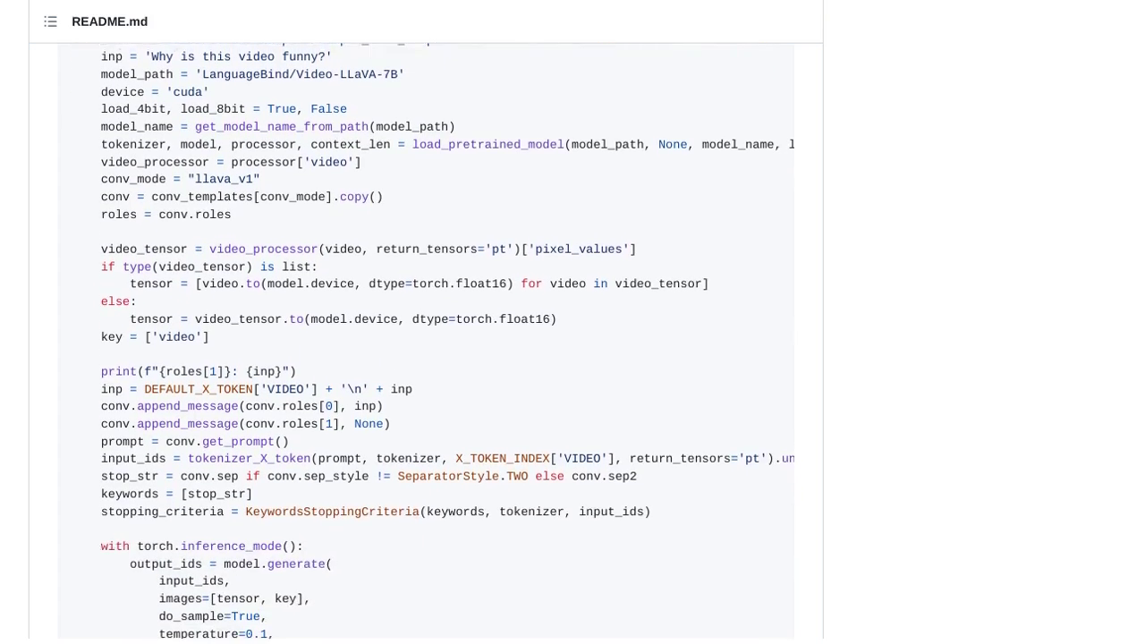
scroll("down", 3)
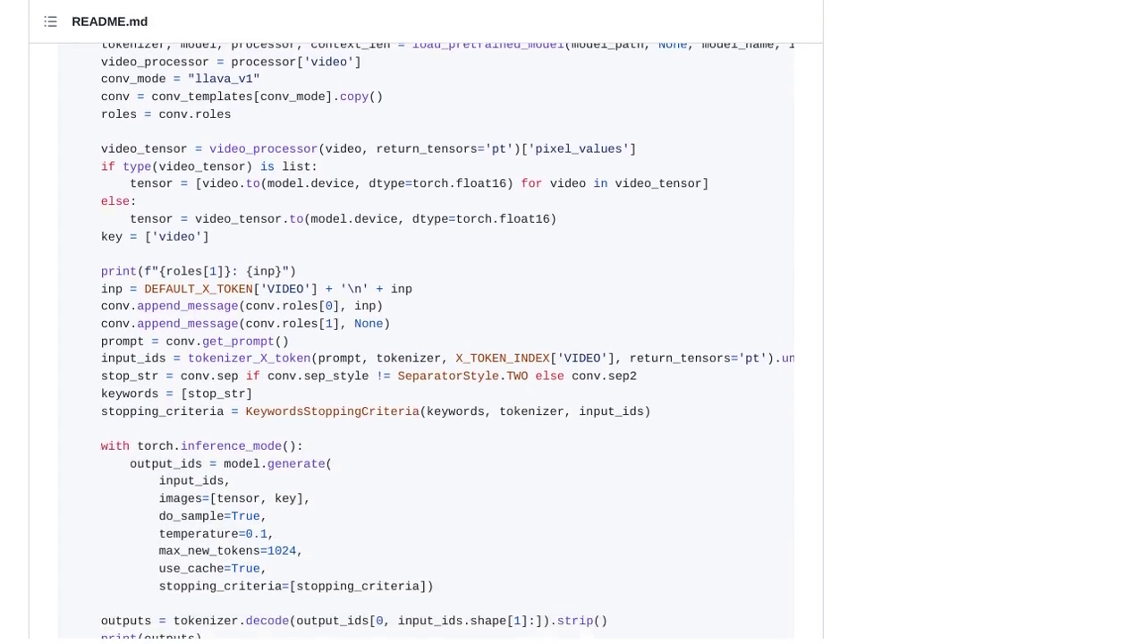
scroll("down", 3)
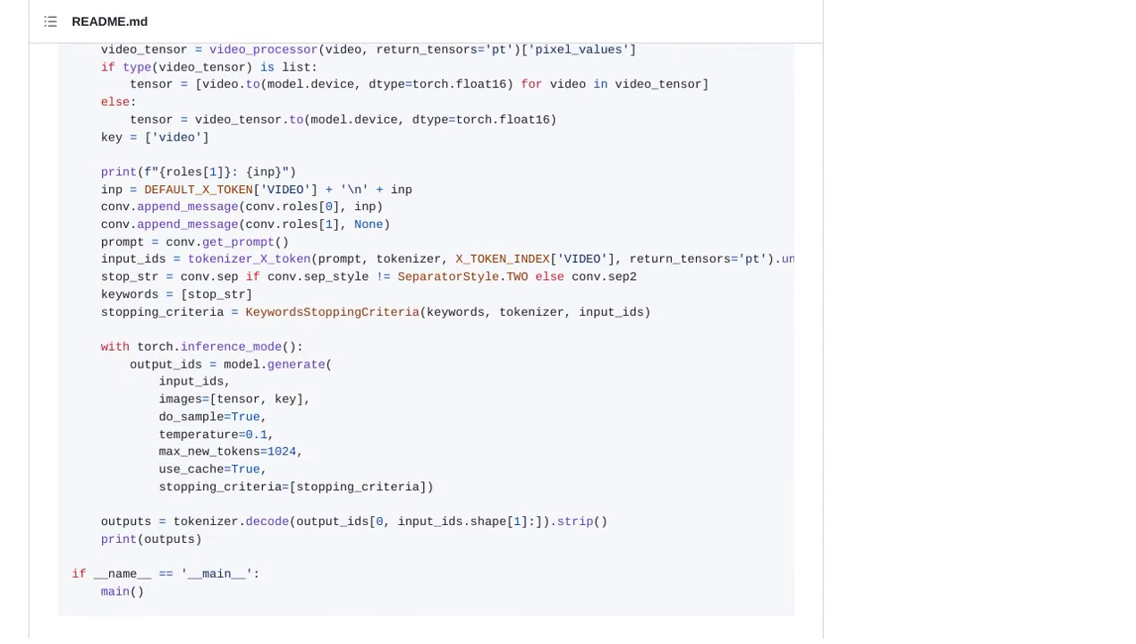
scroll("down", 3)
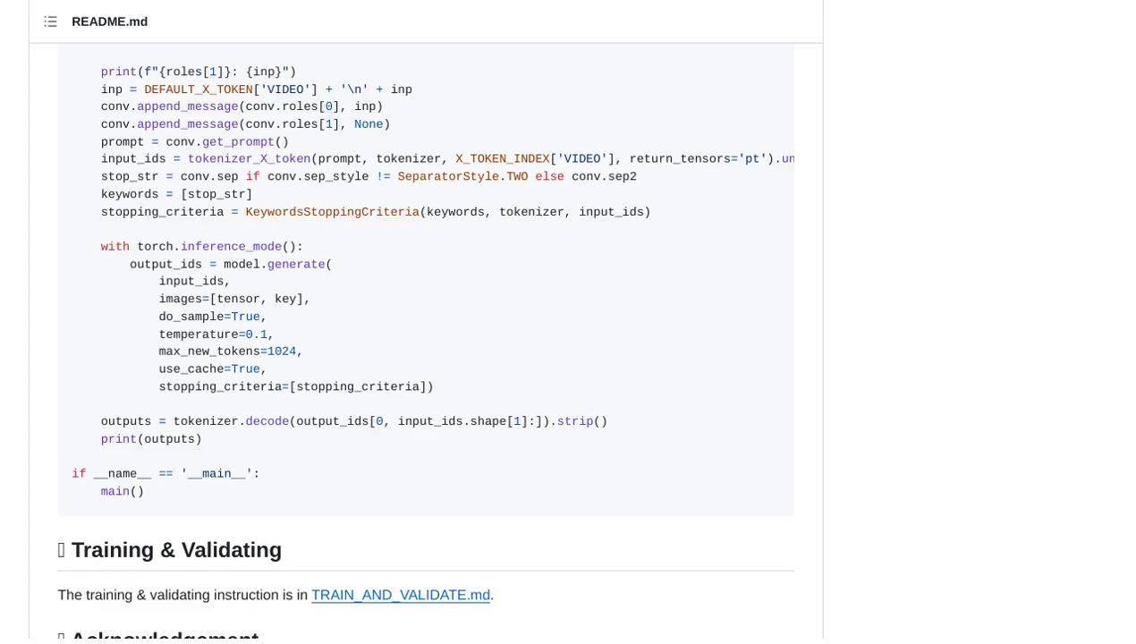
scroll("down", 3)
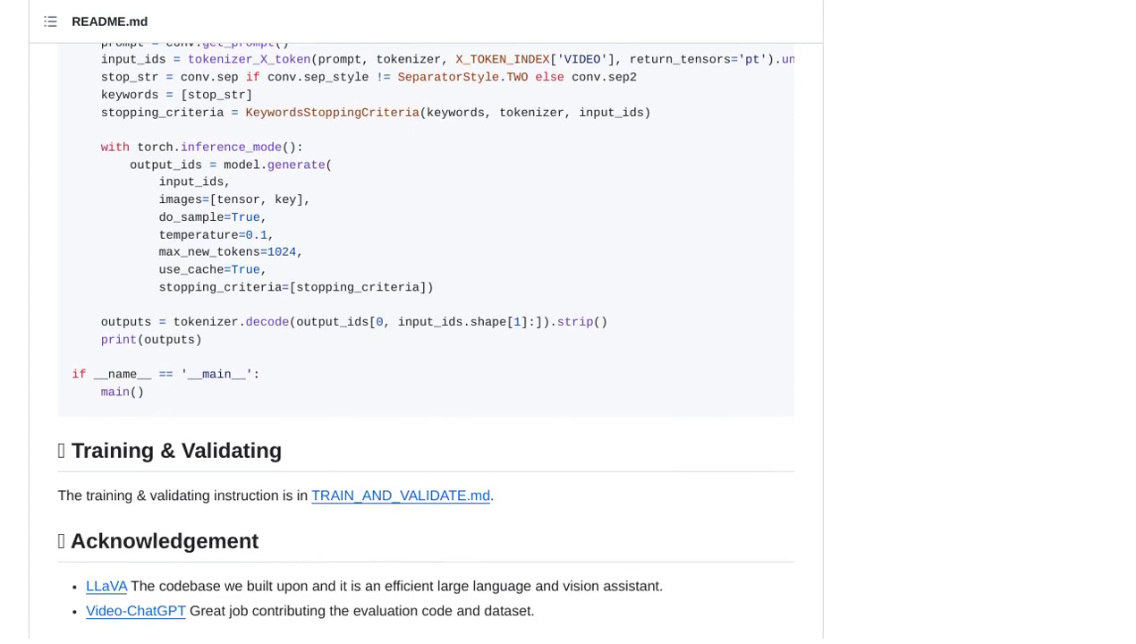
scroll("down", 3)
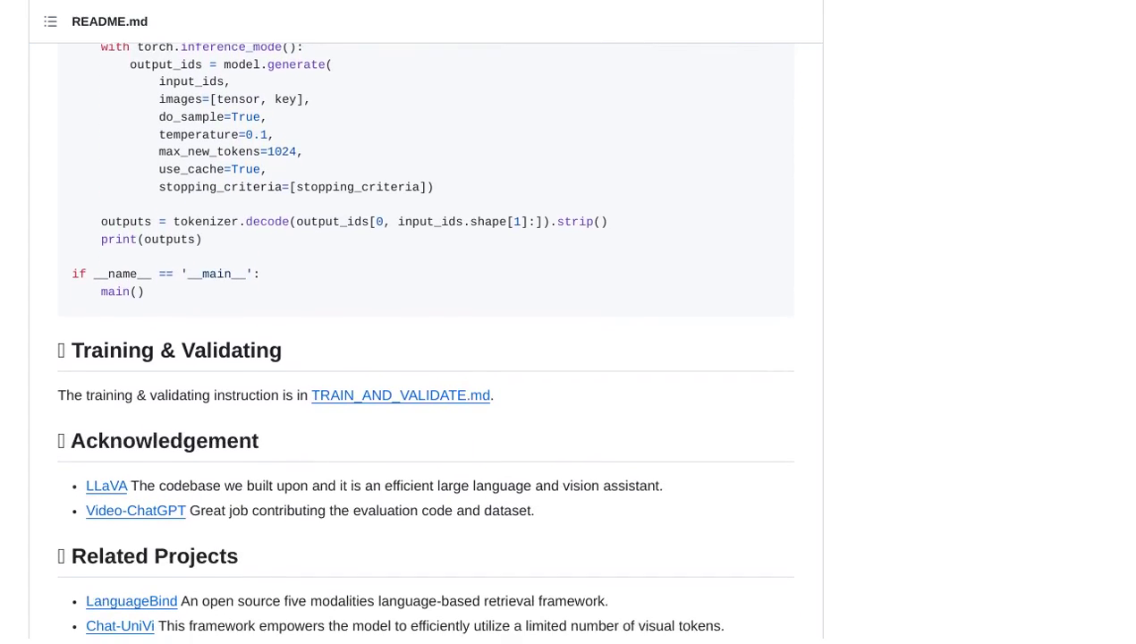
scroll("down", 3)
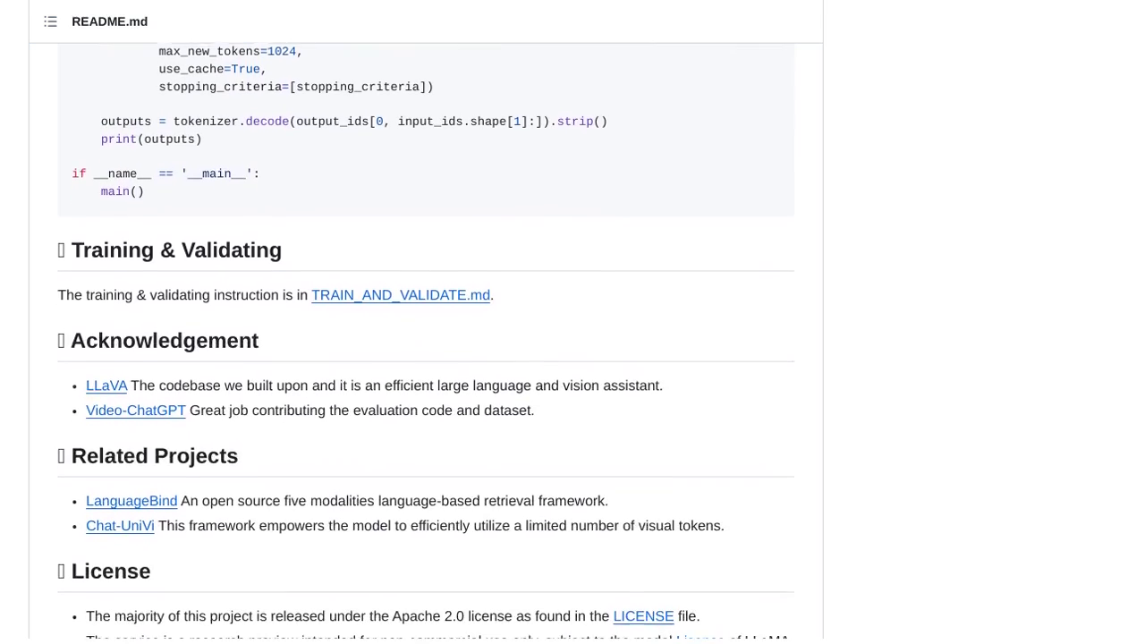
scroll("down", 3)
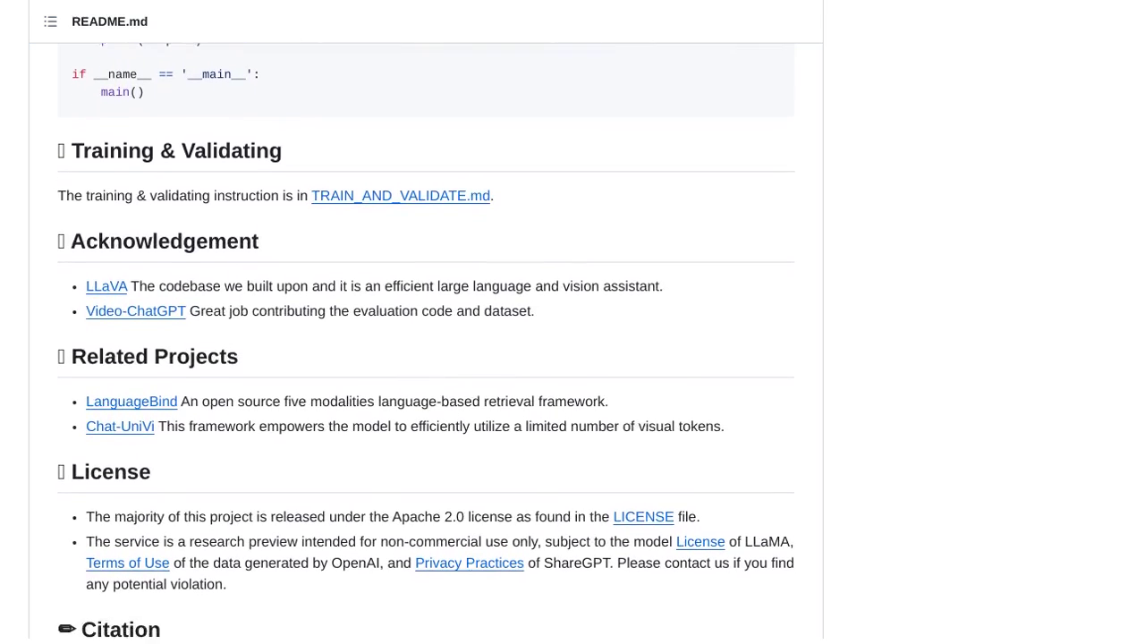
scroll("down", 3)
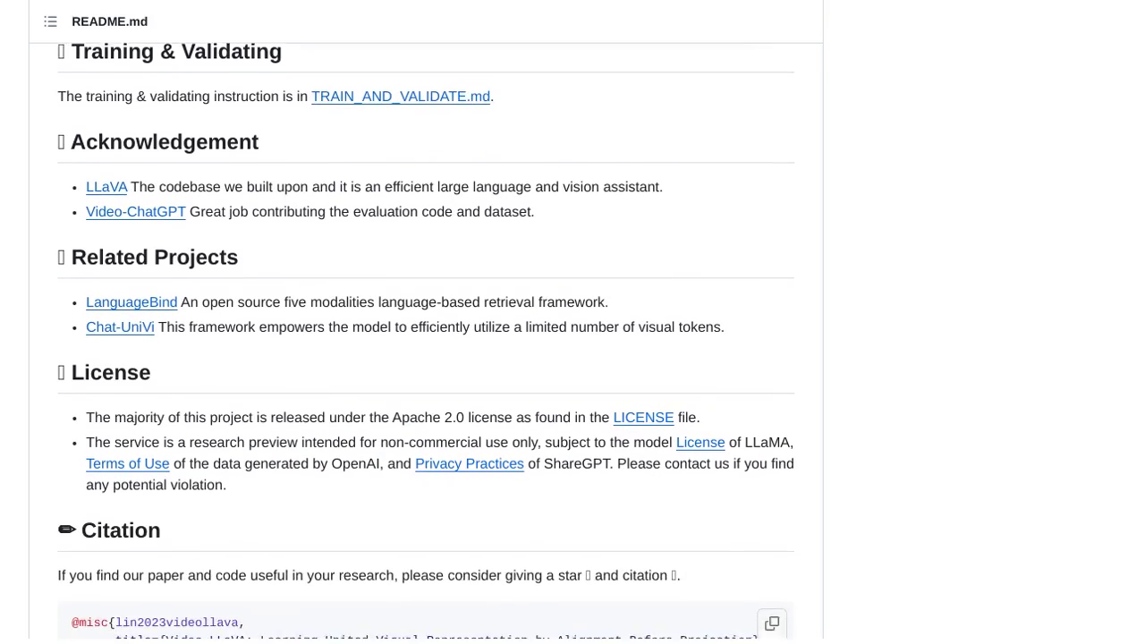
scroll("down", 3)
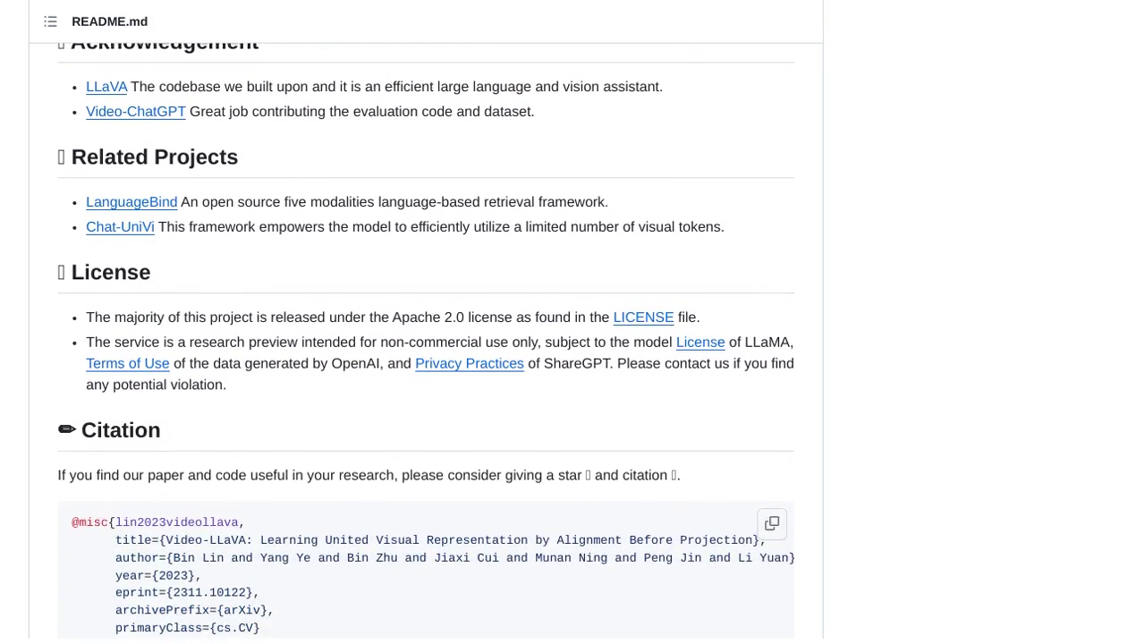
scroll("down", 3)
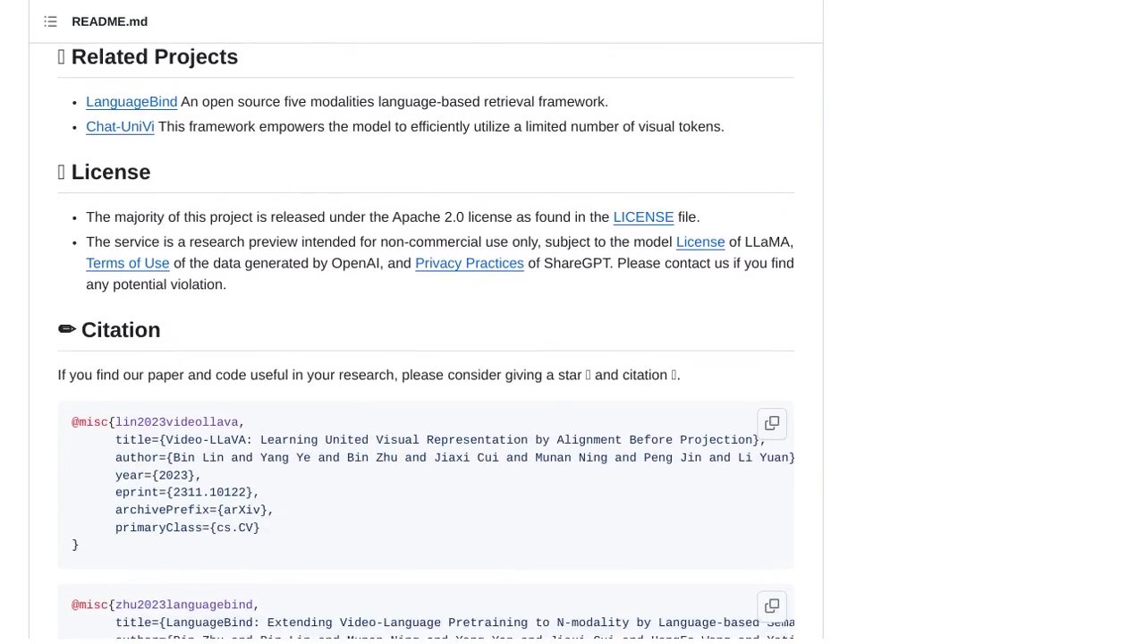
scroll("down", 3)
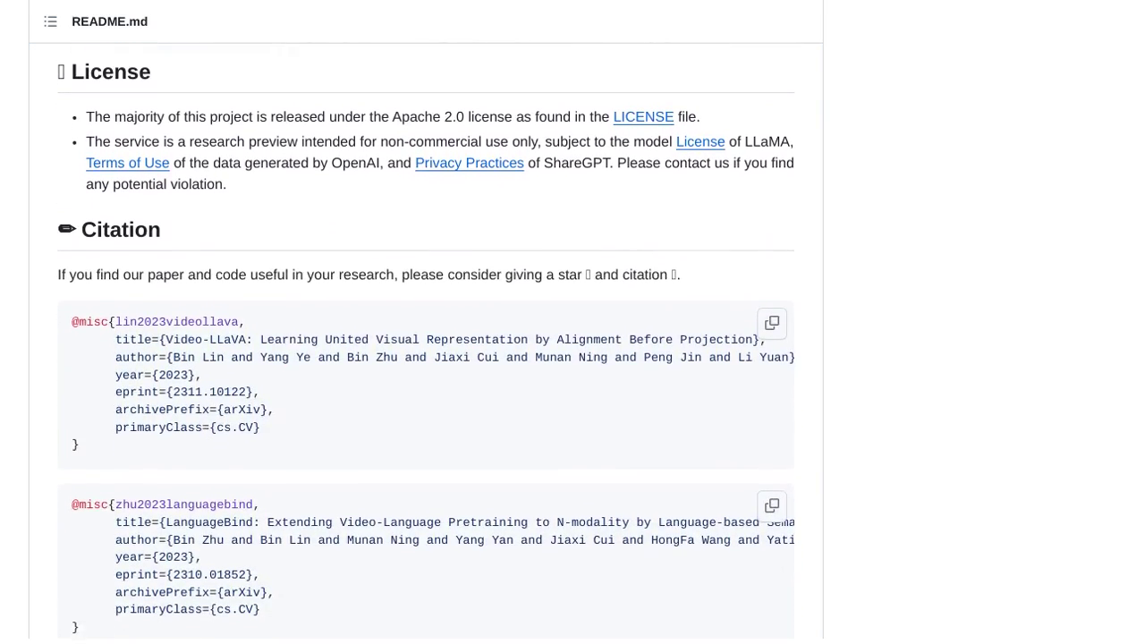
scroll("down", 3)
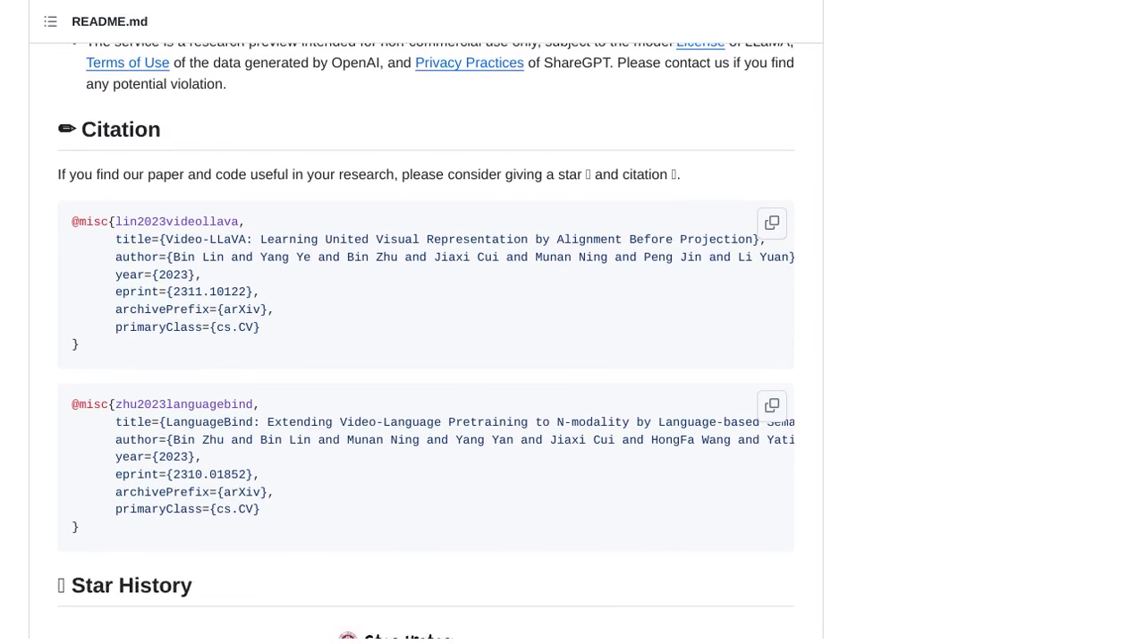
scroll("down", 3)
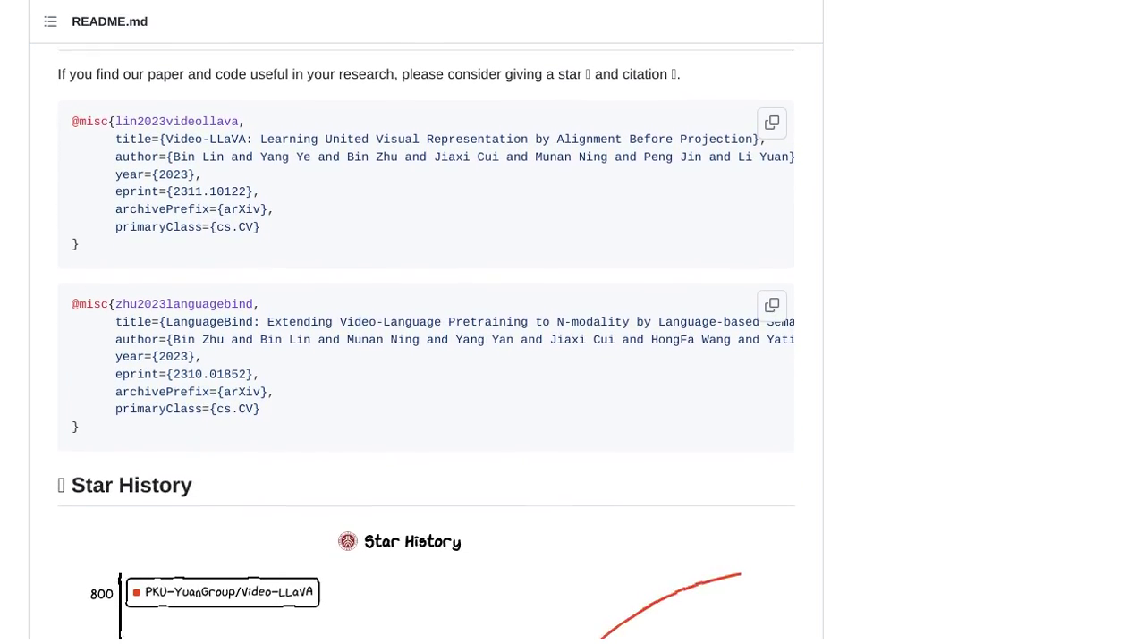